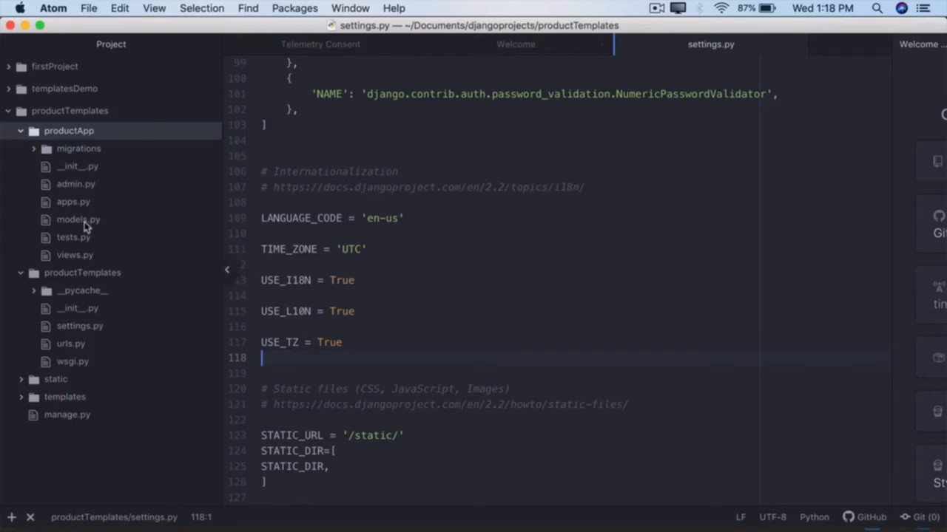
pyautogui.moveTo(77, 219)
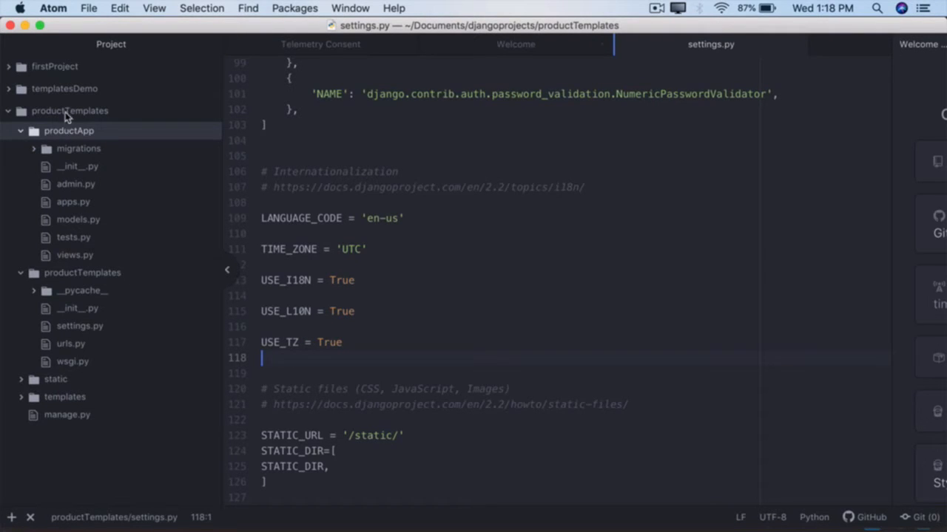
# Step: Show the Keynote Product Categories slide listing Electronics, Toys and Shoes
pyautogui.click(70, 109)
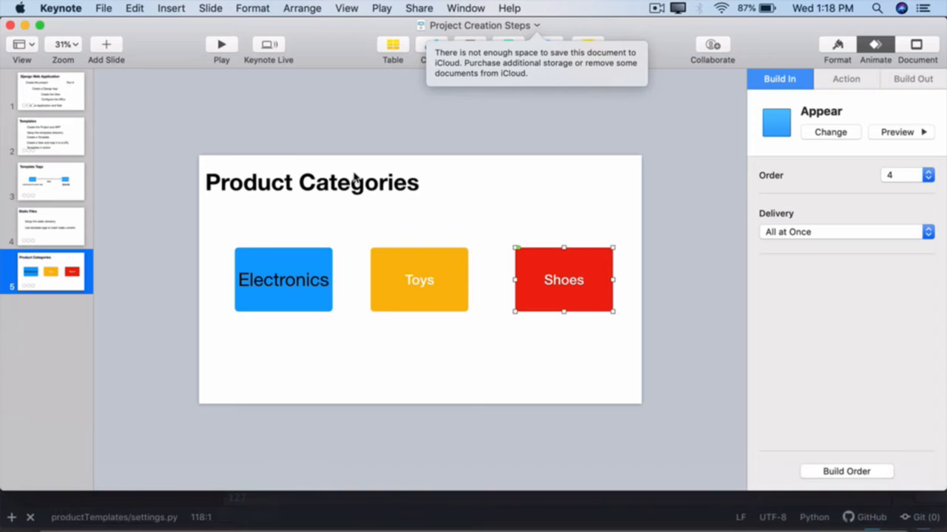
pyautogui.moveTo(267, 289)
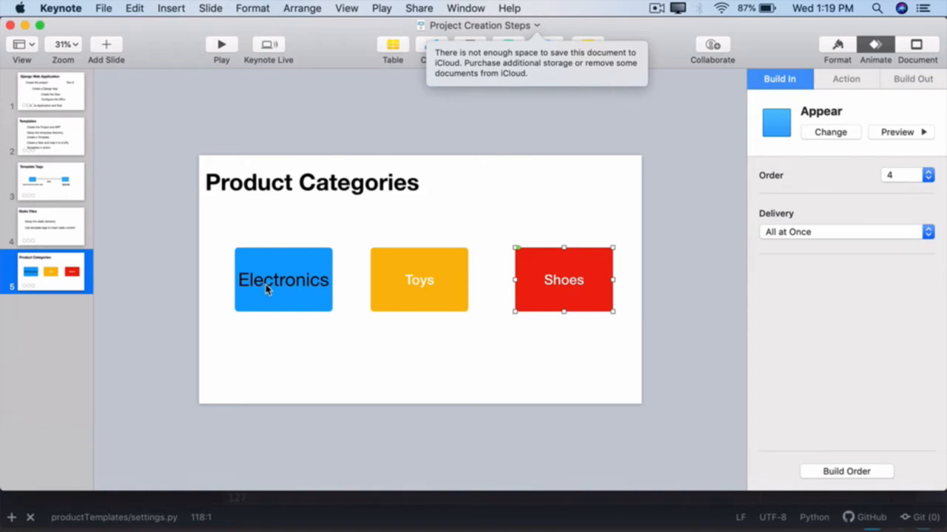
pyautogui.moveTo(302, 319)
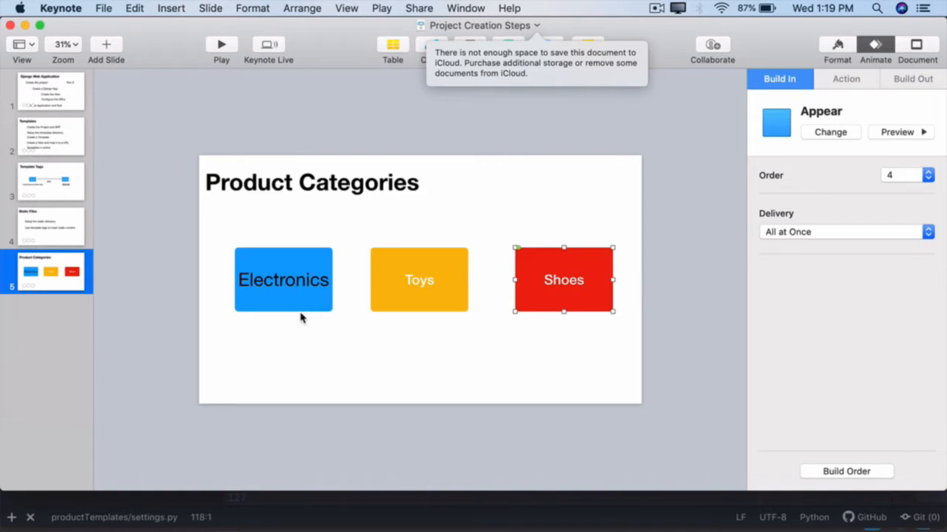
pyautogui.moveTo(275, 253)
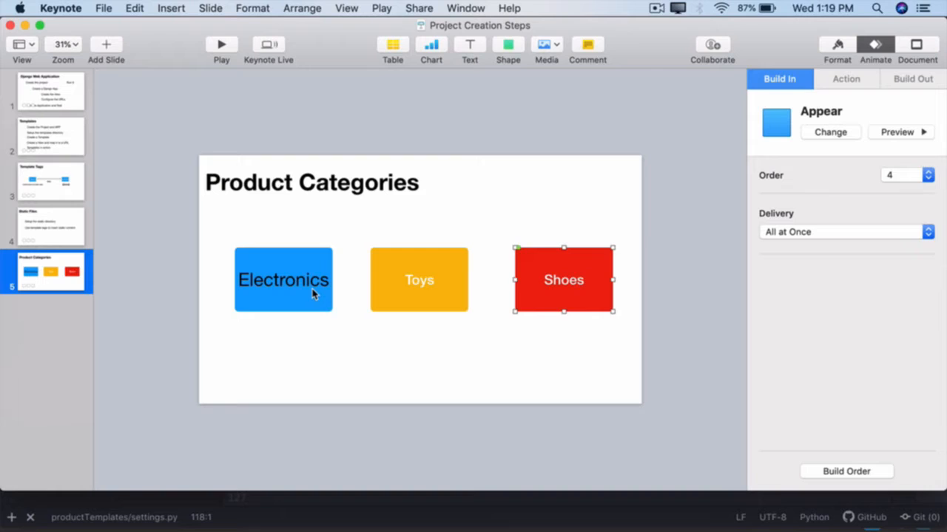
pyautogui.moveTo(453, 244)
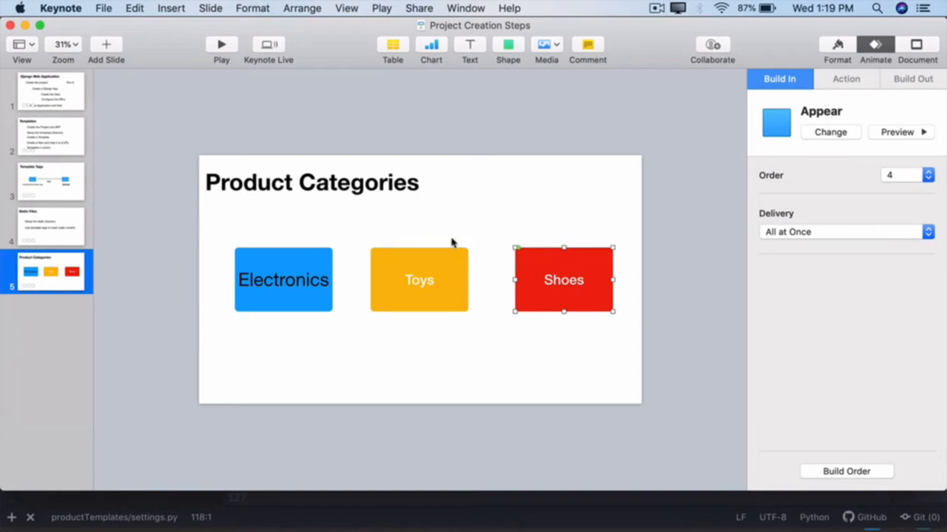
pyautogui.moveTo(393, 367)
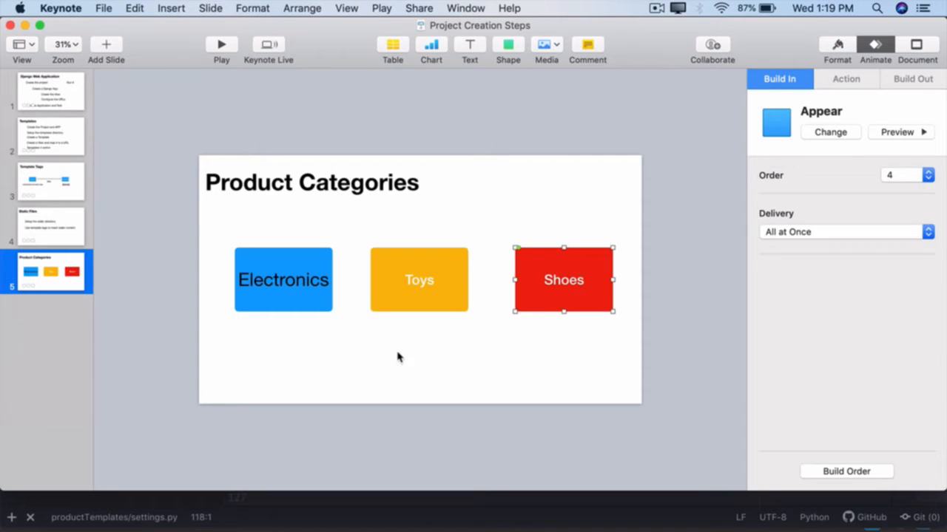
pyautogui.moveTo(584, 266)
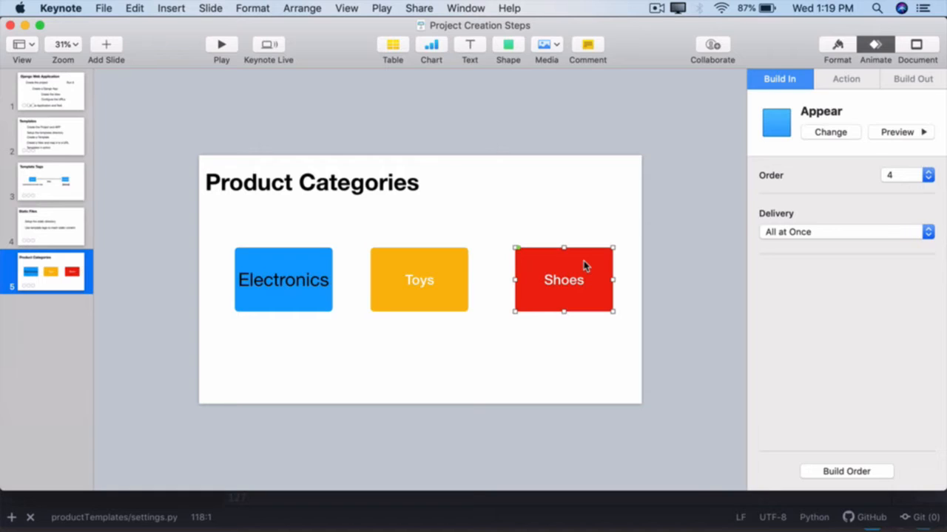
pyautogui.moveTo(503, 321)
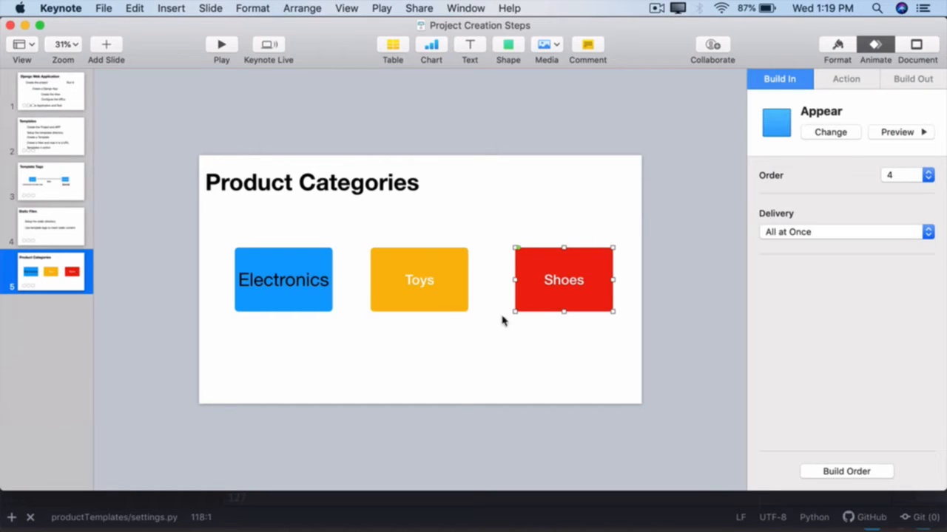
pyautogui.moveTo(436, 324)
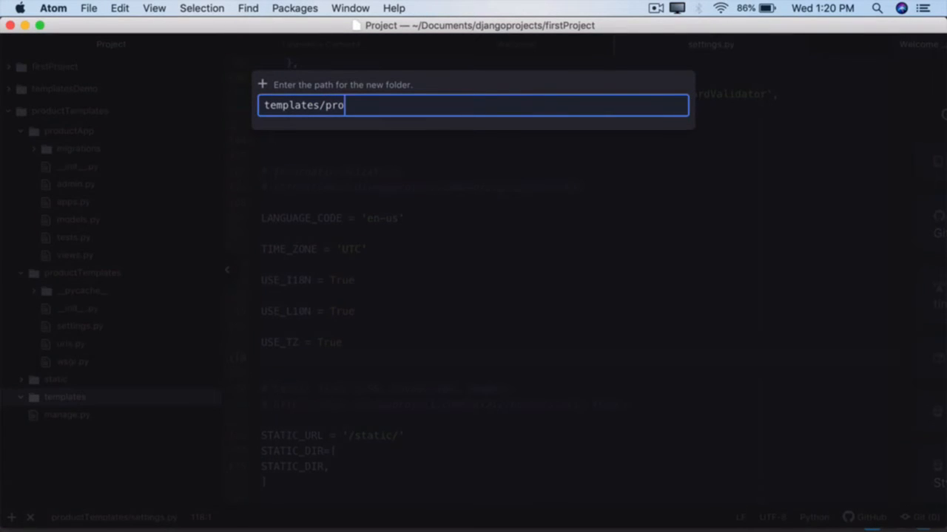
# Step: Create a productApp folder inside templates for the app's template files
pyautogui.write('ductApp')
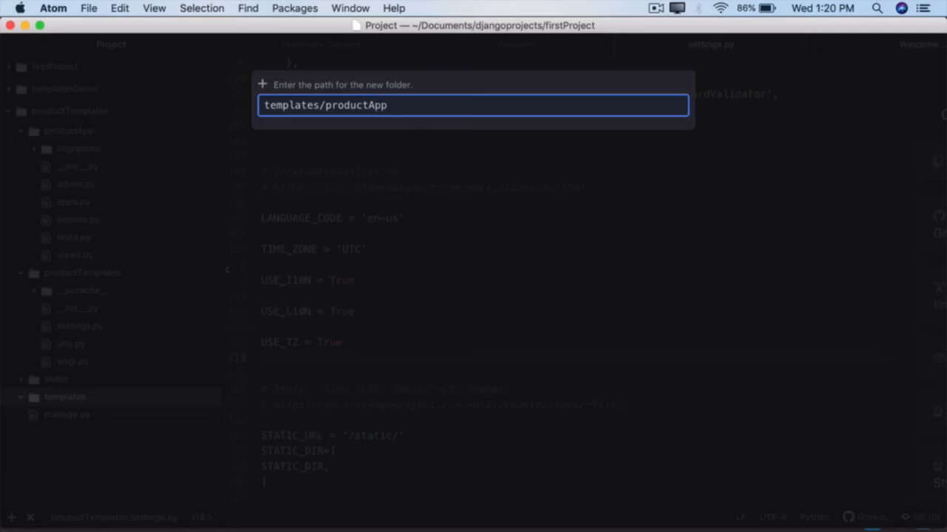
pyautogui.press('Return')
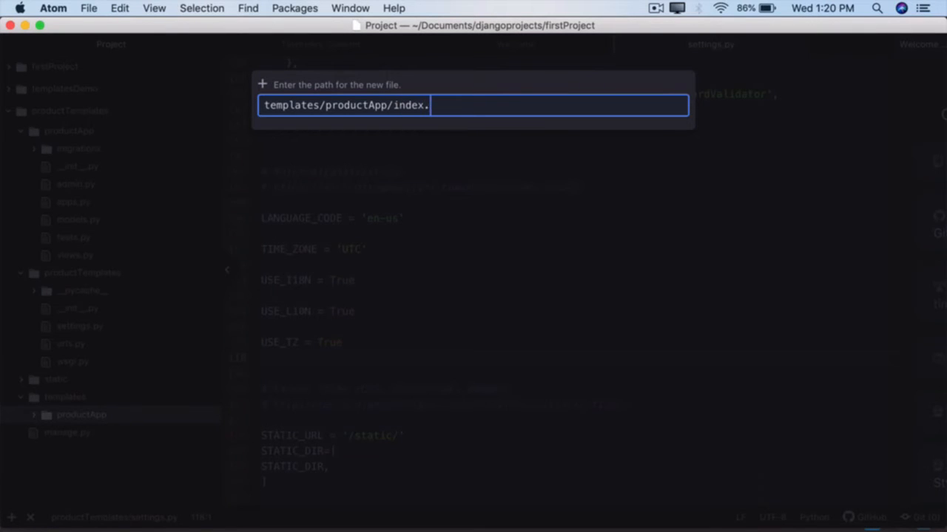
# Step: Create index.html with an HTML skeleton and a {% load staticfiles %} tag
pyautogui.press('Return')
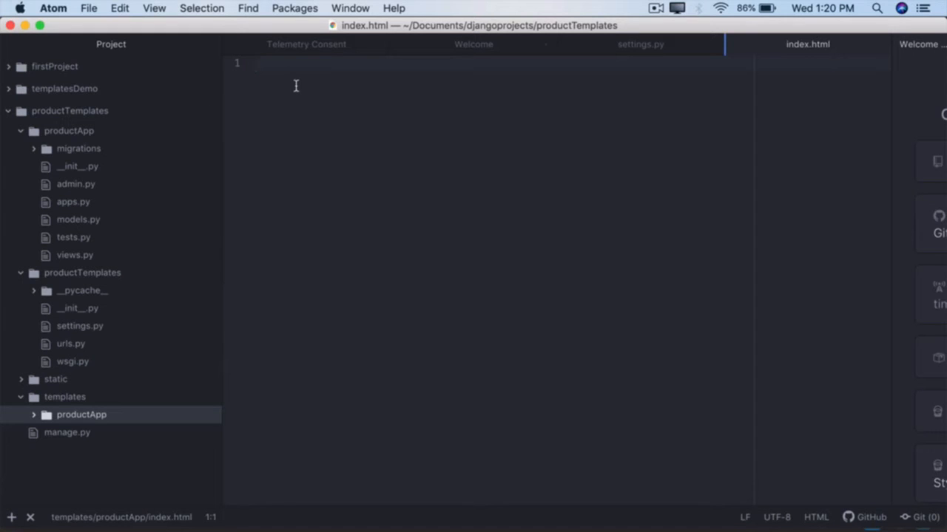
pyautogui.write('<html')
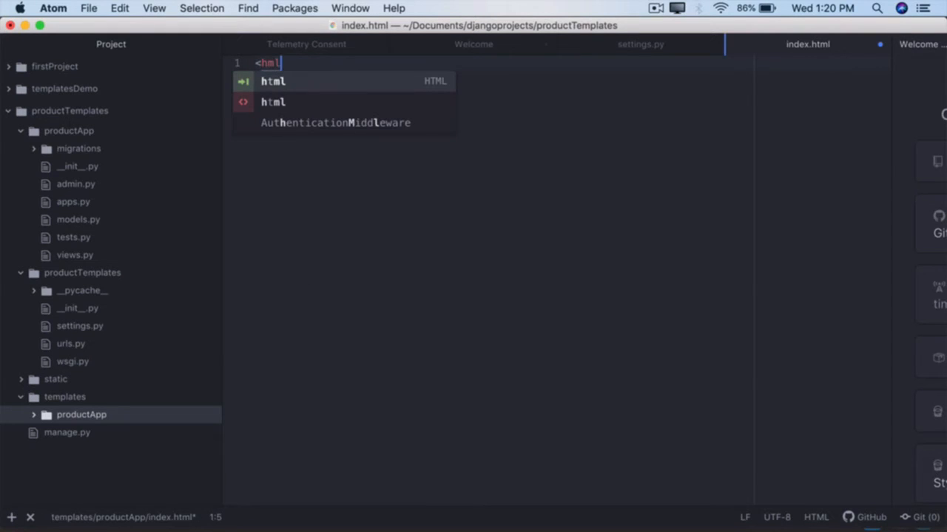
pyautogui.moveTo(272, 84)
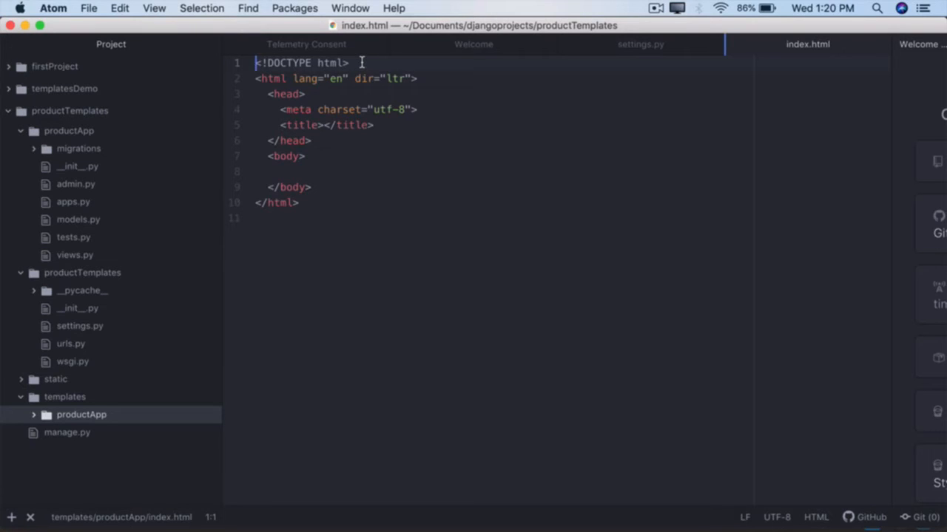
pyautogui.click(349, 62)
pyautogui.write('{')
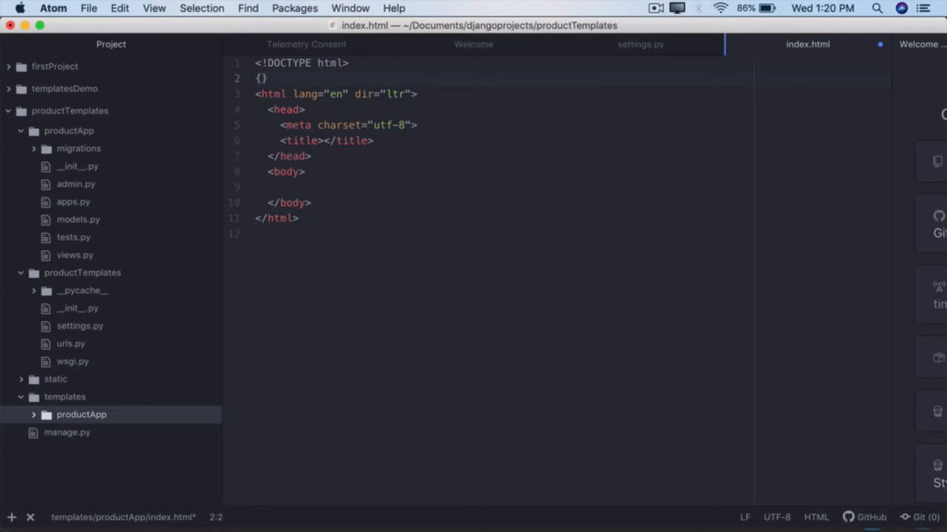
pyautogui.write('%%')
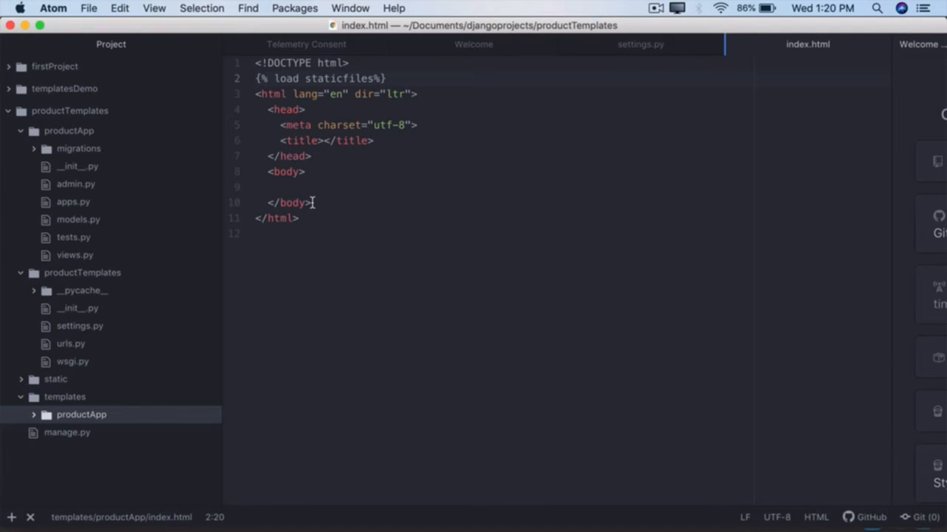
# Step: Add an h1 heading 'Welcome to our online shopping portal' in the body
pyautogui.click(305, 172)
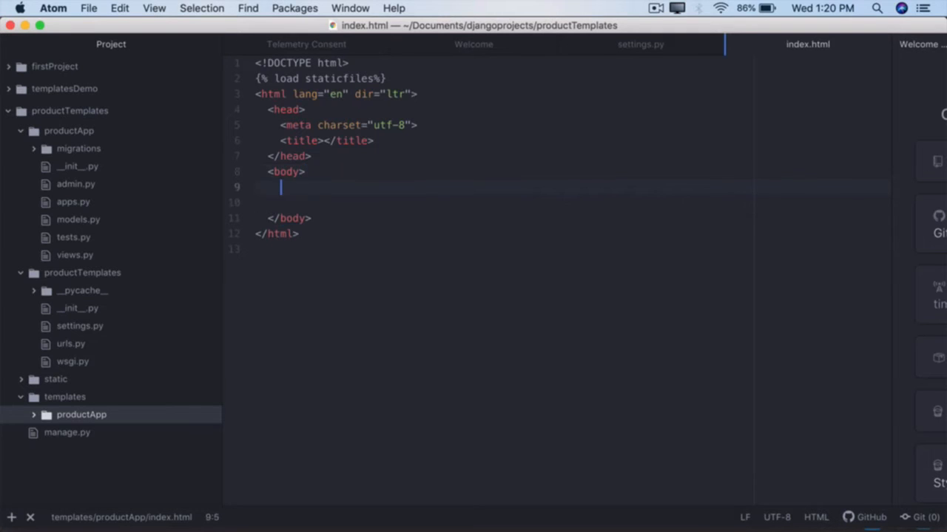
pyautogui.write('<h1></h1>')
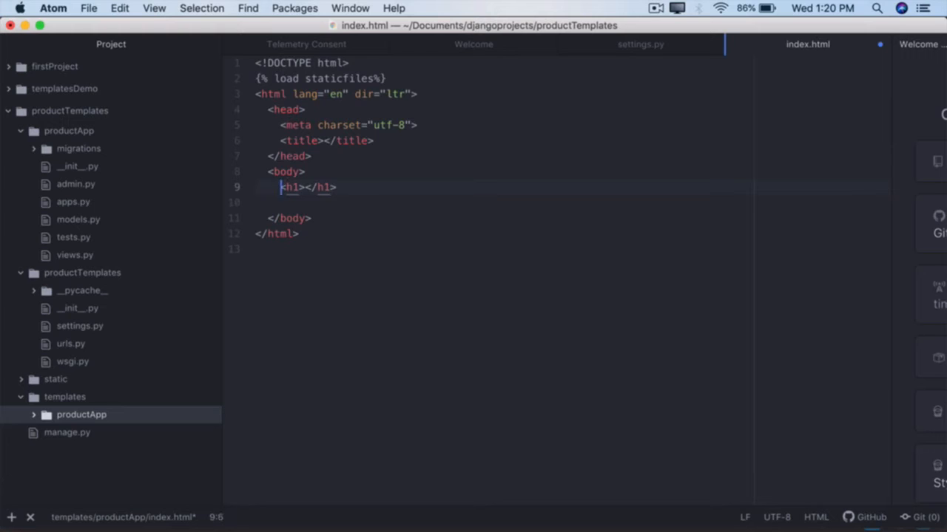
pyautogui.click(305, 187)
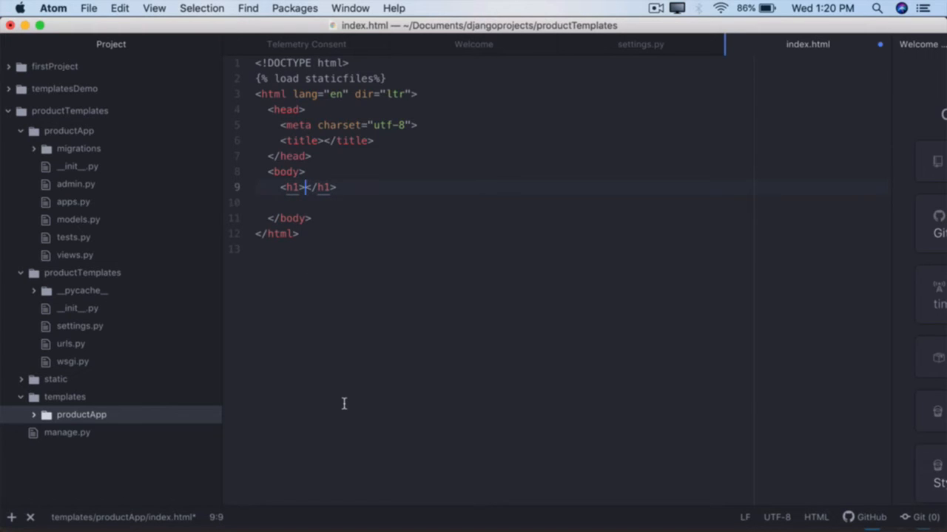
pyautogui.write('Welcome to our')
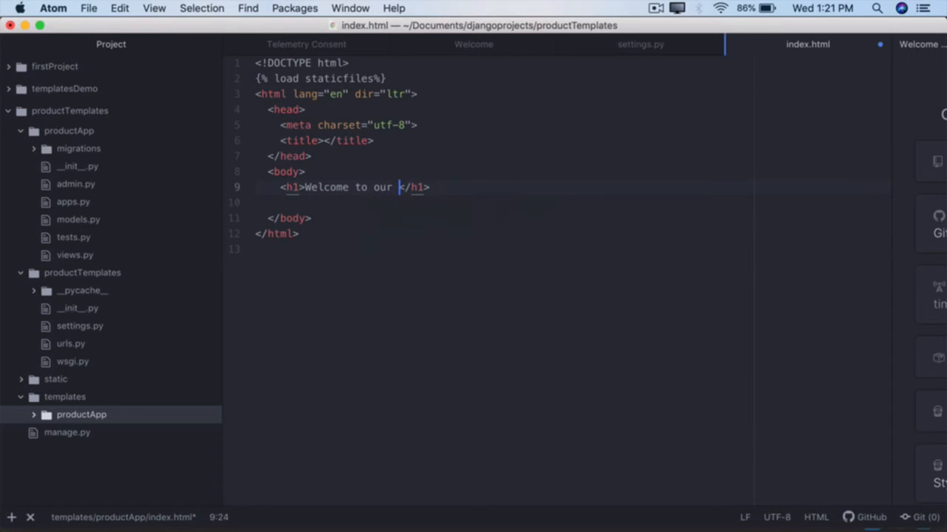
pyautogui.write('Eco')
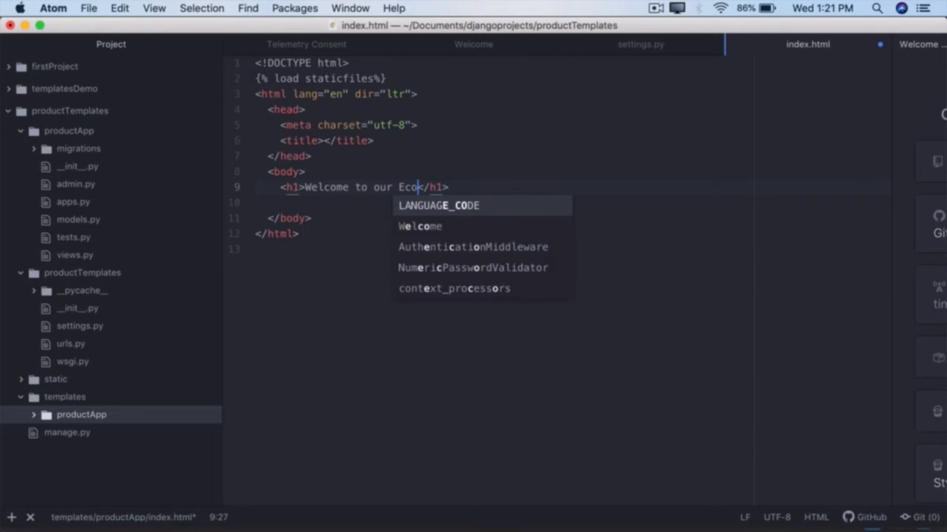
pyautogui.write('online sho')
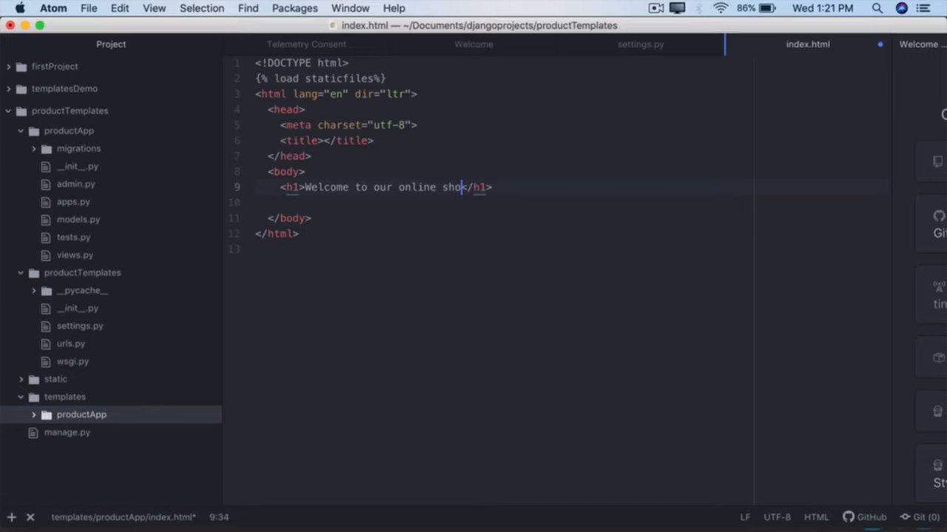
pyautogui.write('ping portal')
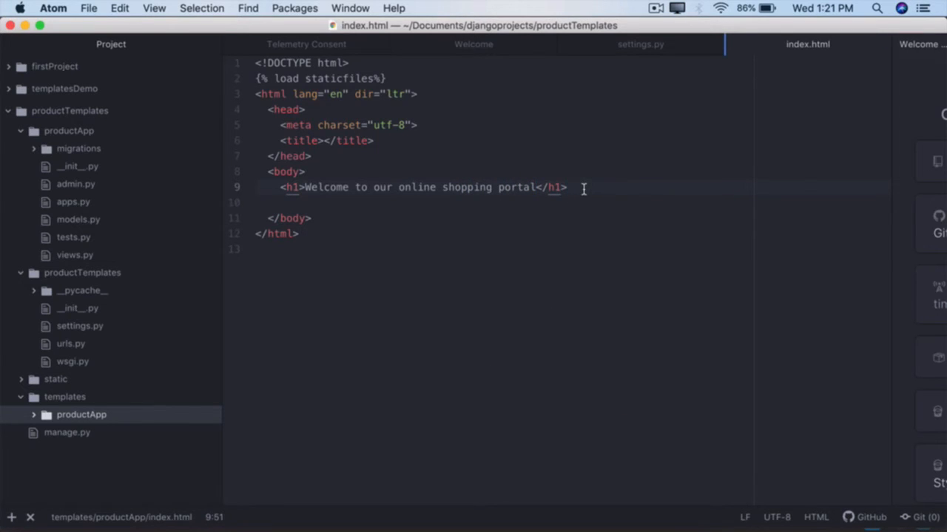
# Step: Add a ul whose first li links Electronics to /electronics
pyautogui.write('<')
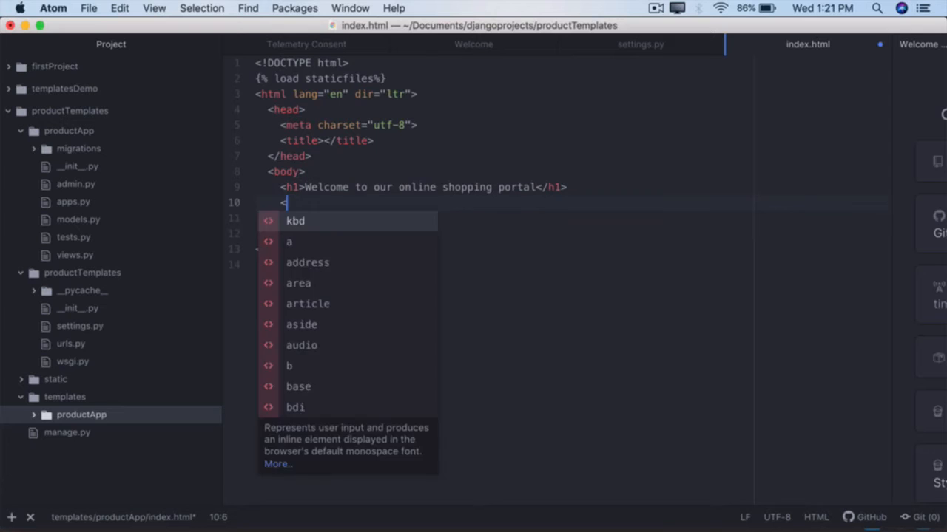
pyautogui.write('ul>')
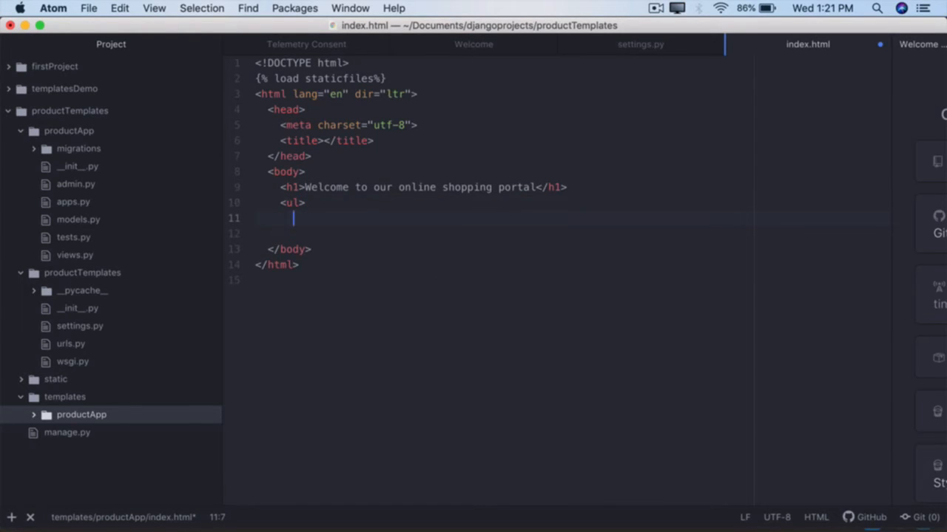
pyautogui.write('<ul')
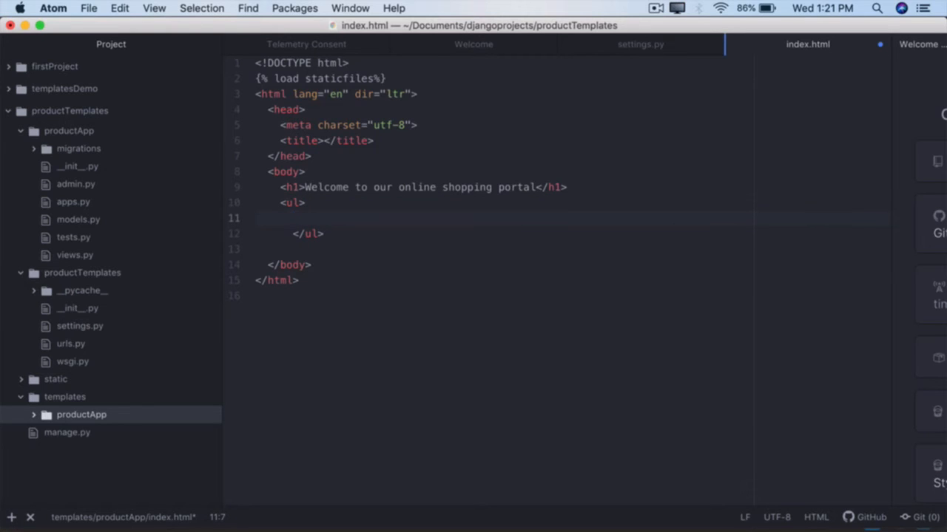
pyautogui.write('<li></li>')
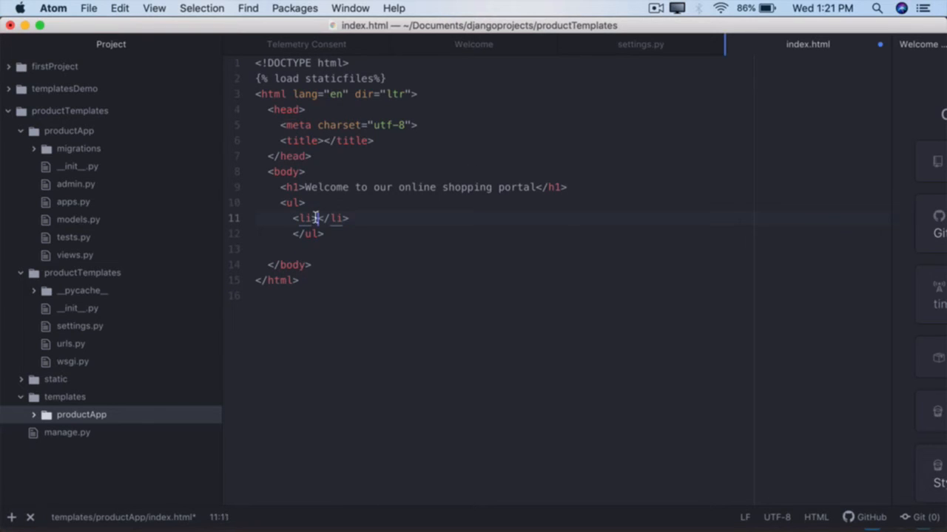
pyautogui.write('<a <')
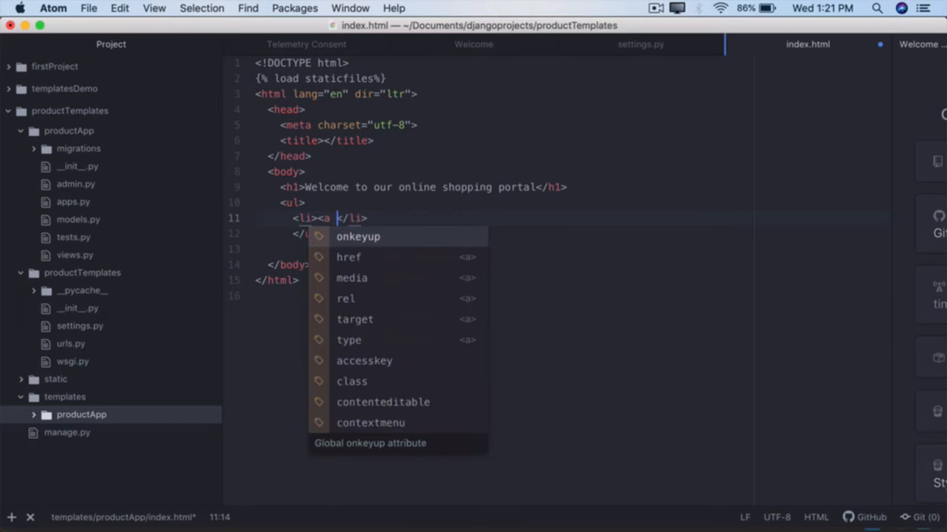
pyautogui.write('href="')
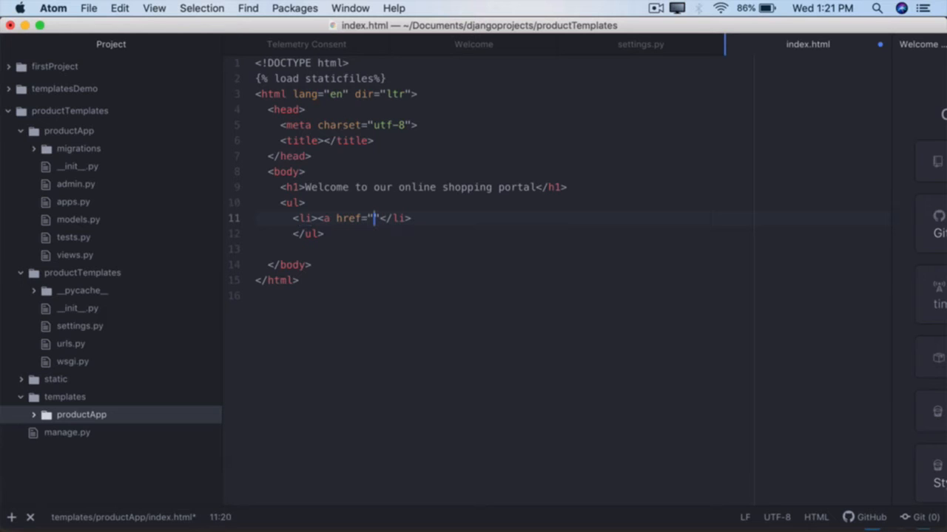
pyautogui.write('/e')
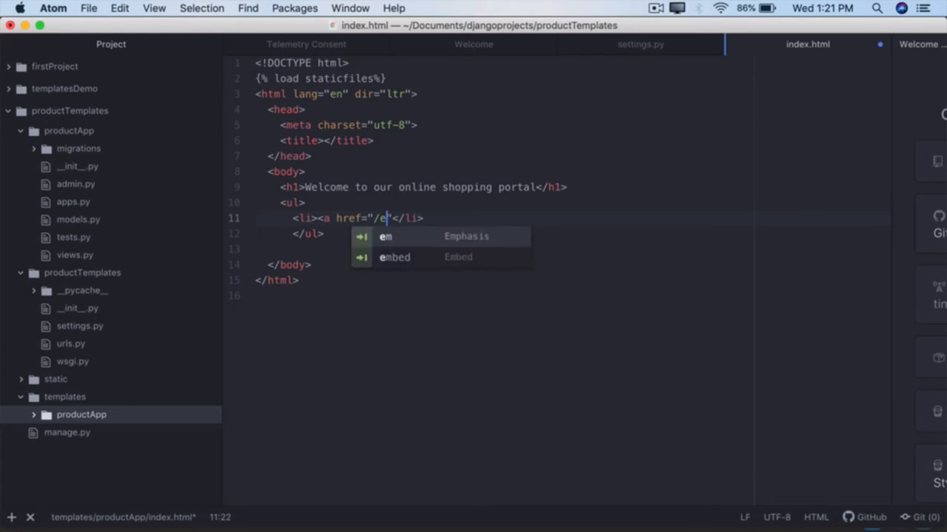
pyautogui.write('lectroni')
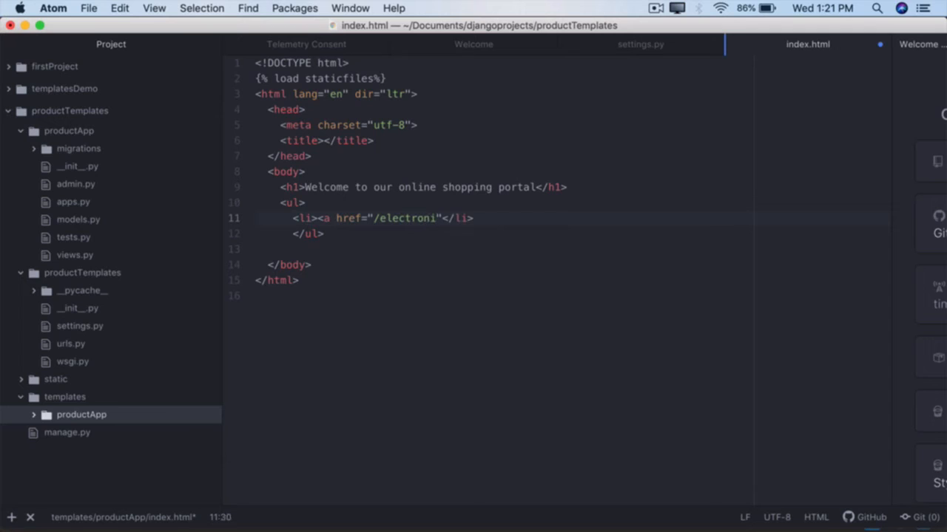
pyautogui.write('cs"')
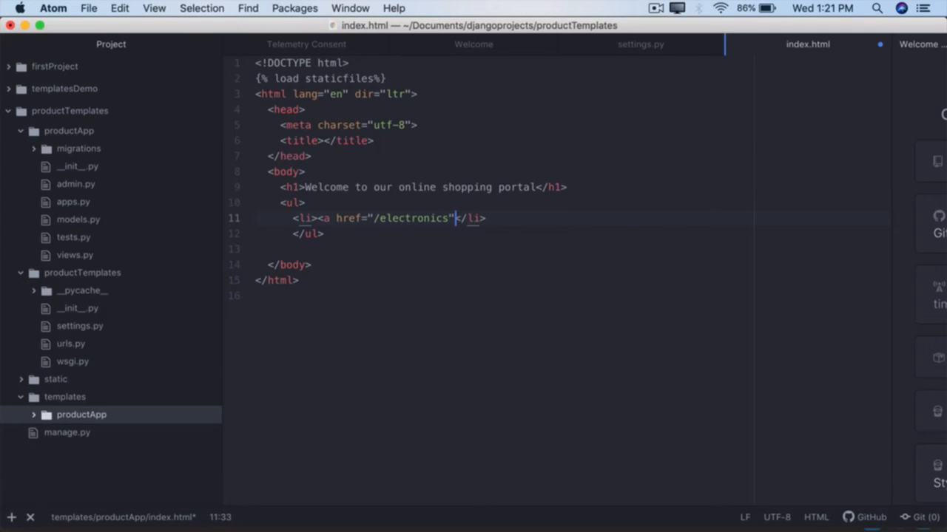
pyautogui.write('>')
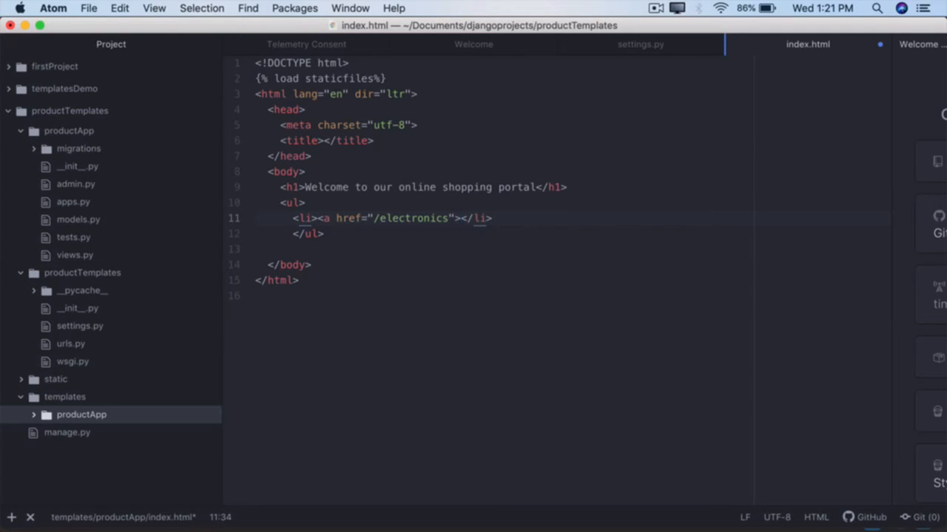
pyautogui.write('a></')
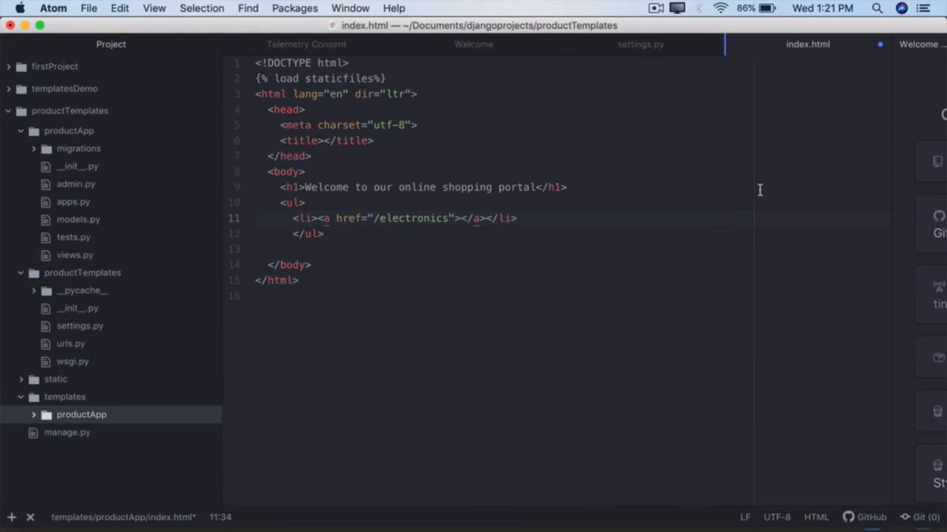
pyautogui.write('electronics')
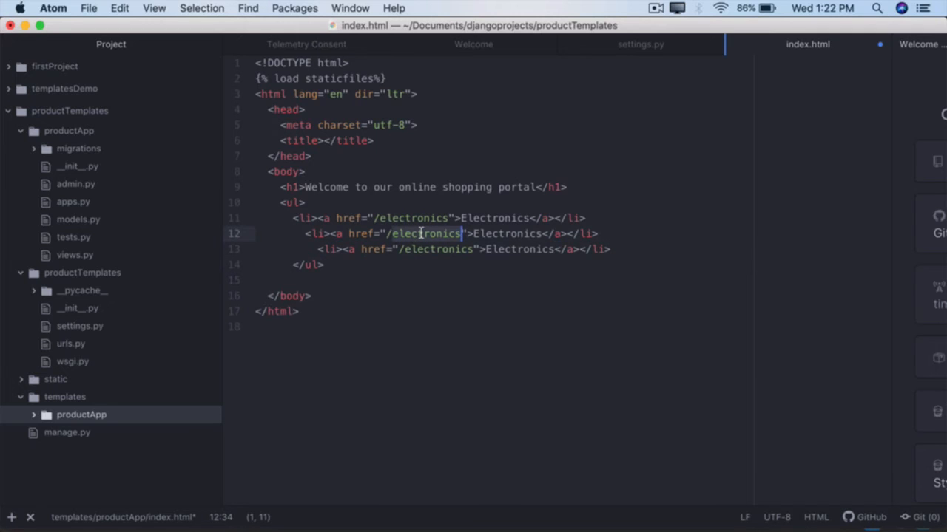
pyautogui.moveTo(449, 503)
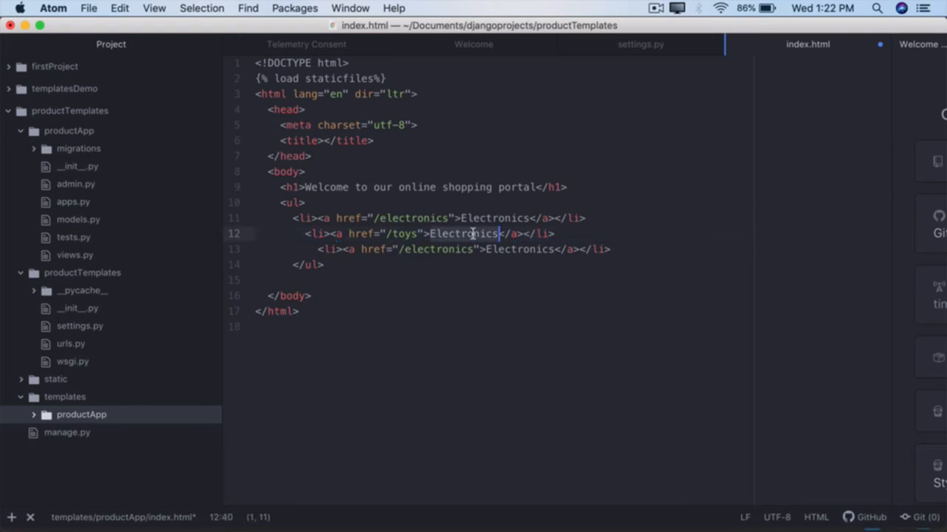
# Step: Add list items linking Toys to /toys and Shoes to /shoes, then save
pyautogui.write('toys')
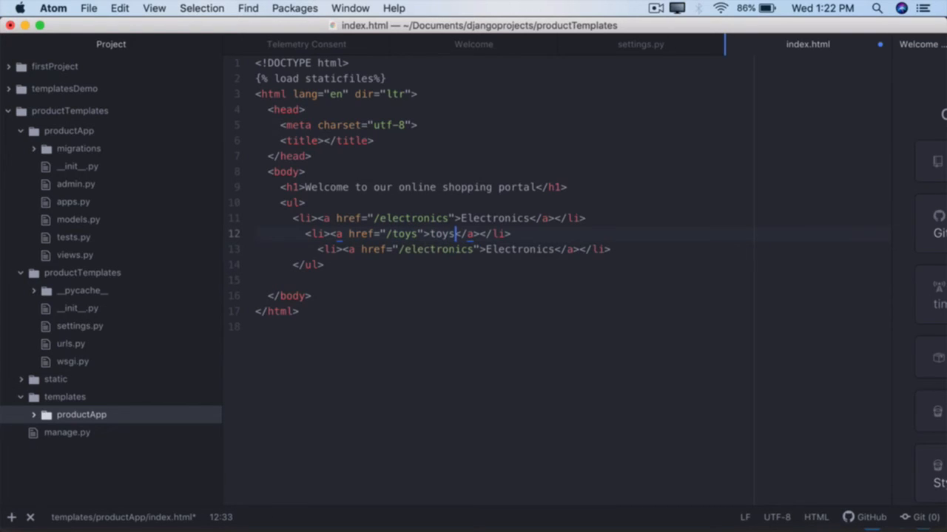
pyautogui.write('Toys')
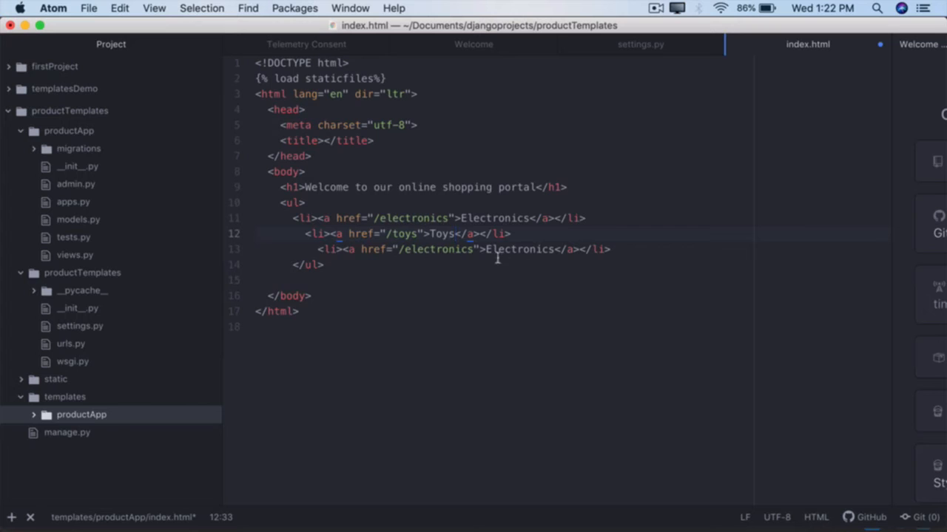
pyautogui.write('shoes')
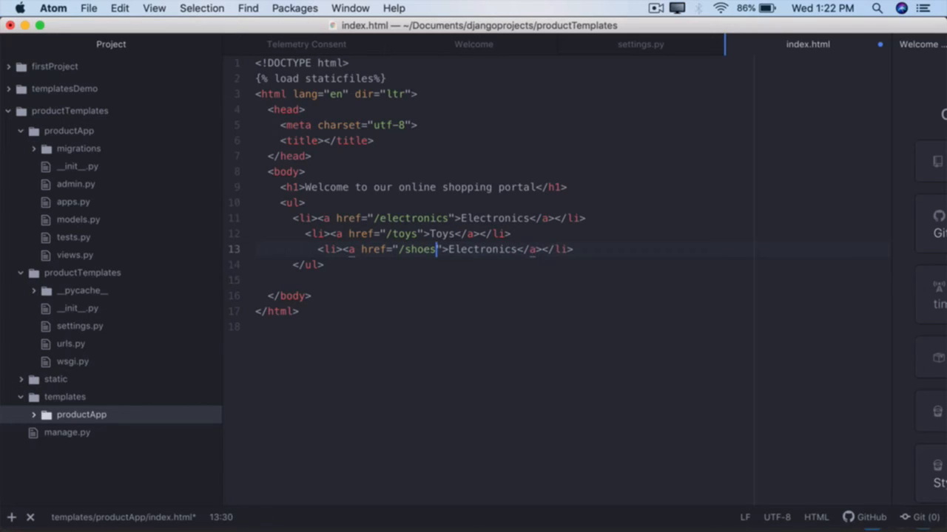
pyautogui.write('Shoes')
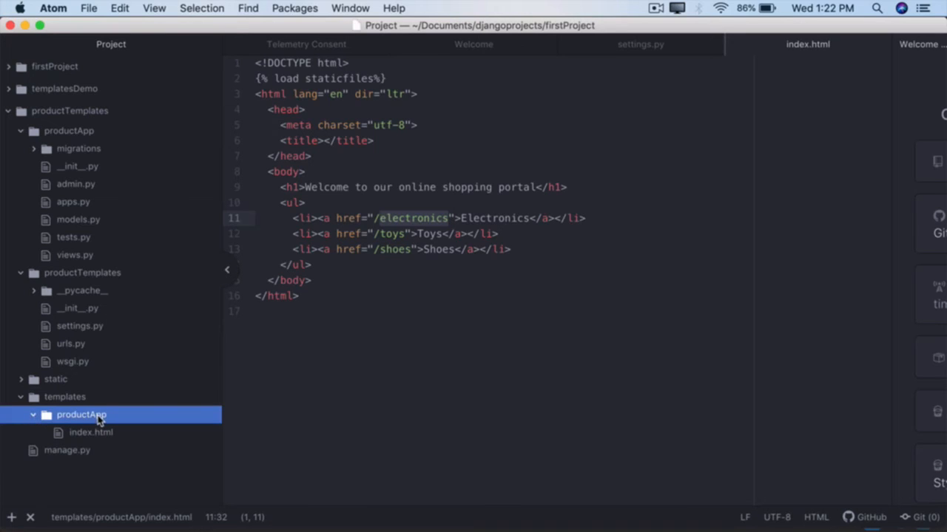
# Step: Create products.html in templates/productApp with a basic HTML skeleton
pyautogui.rightClick(80, 414)
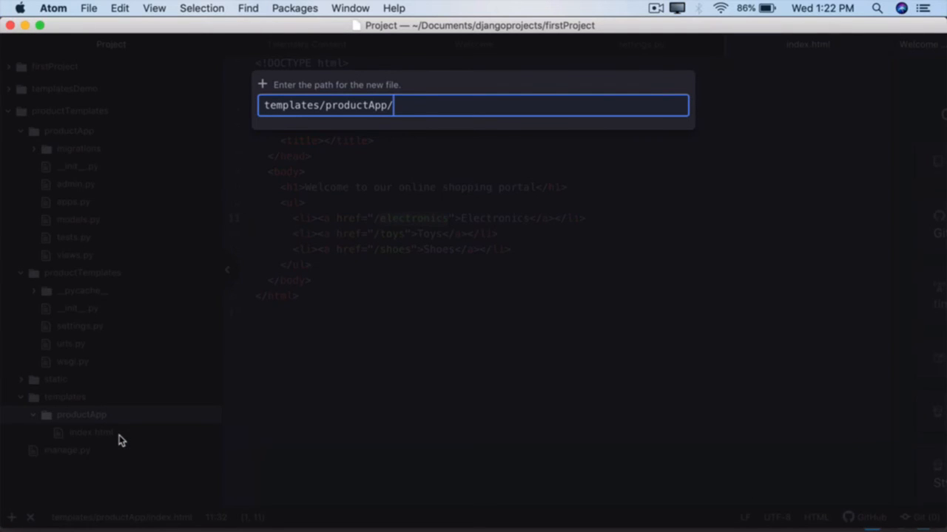
pyautogui.write('products.')
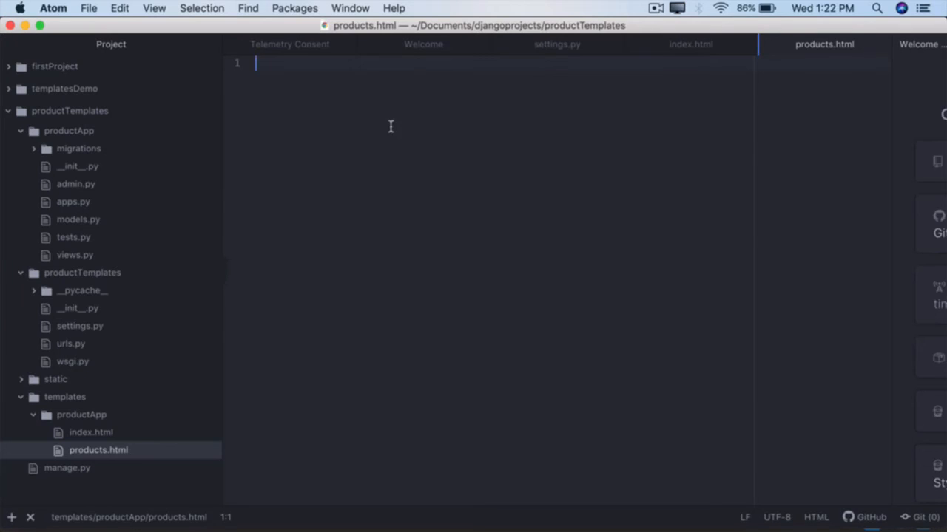
pyautogui.write('<!DOCTYPE html>')
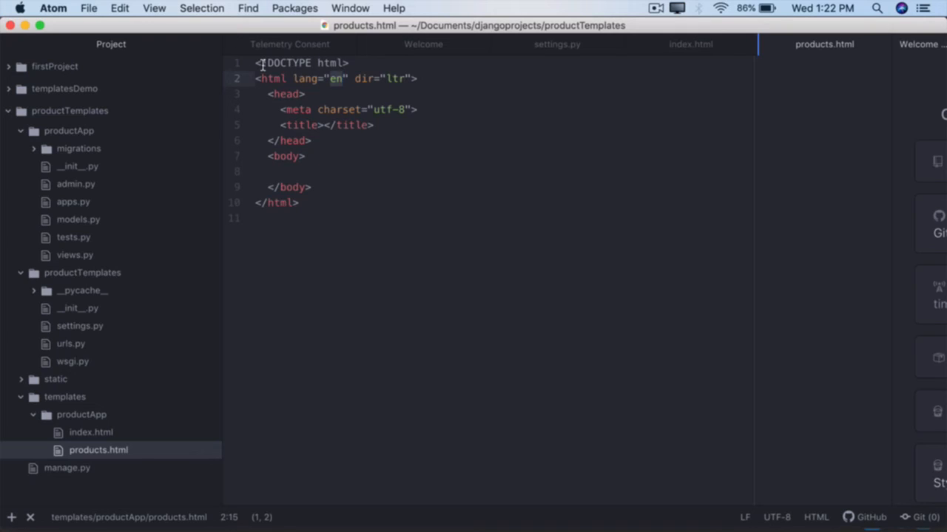
pyautogui.click(257, 62)
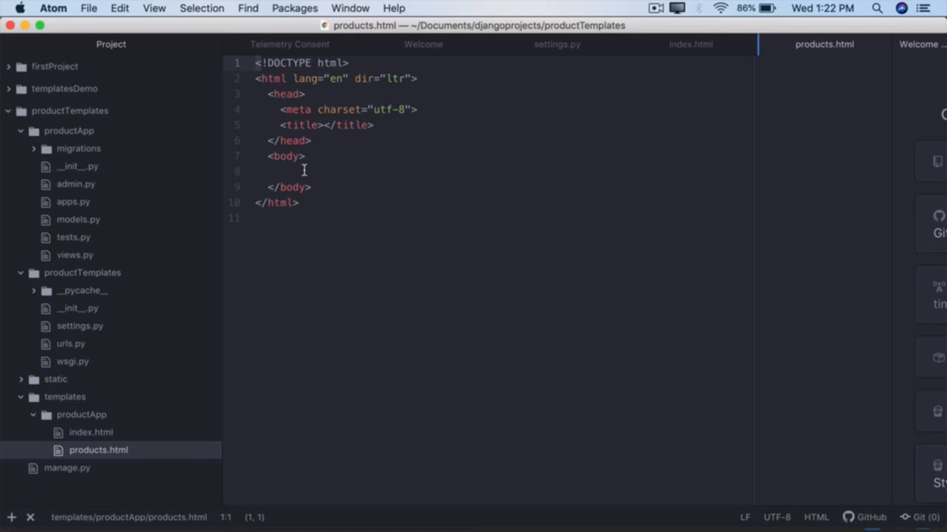
pyautogui.click(281, 171)
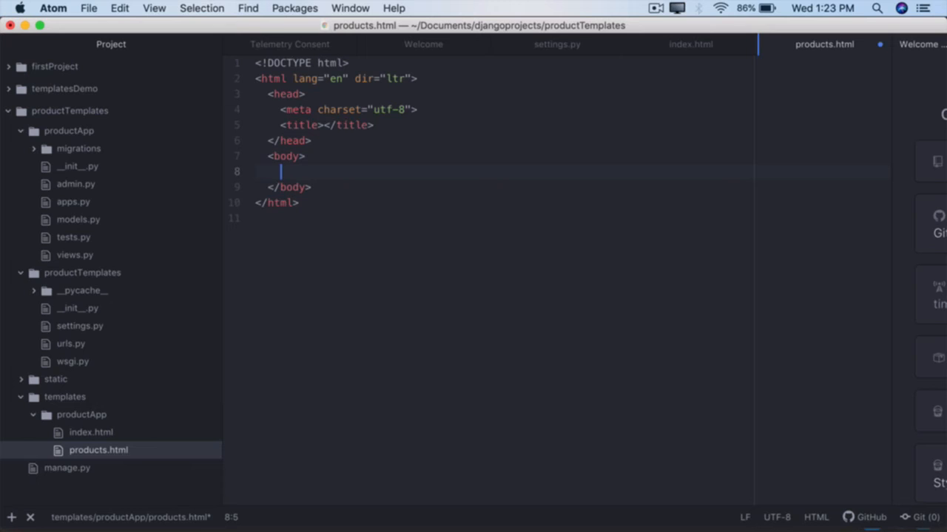
# Step: Add an h1 holding the {{heading}} template variable in products.html
pyautogui.write('<')
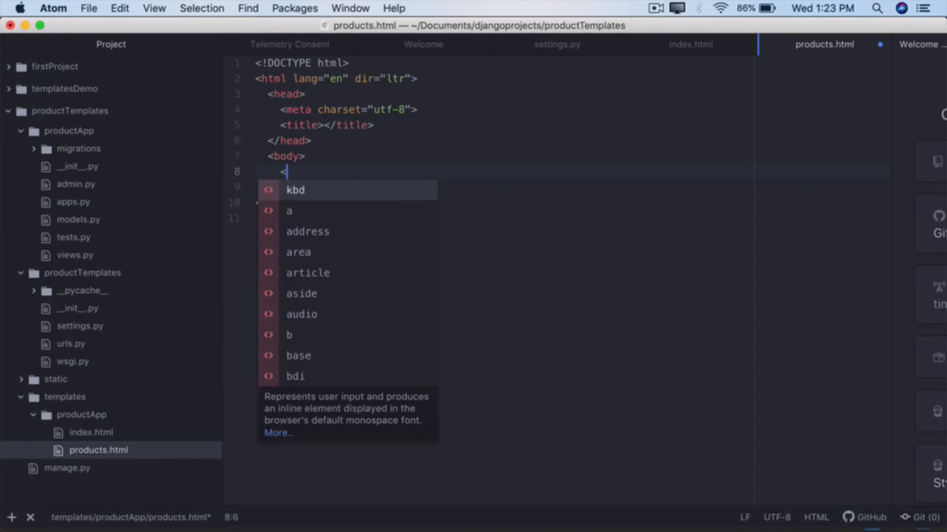
pyautogui.write('h1></')
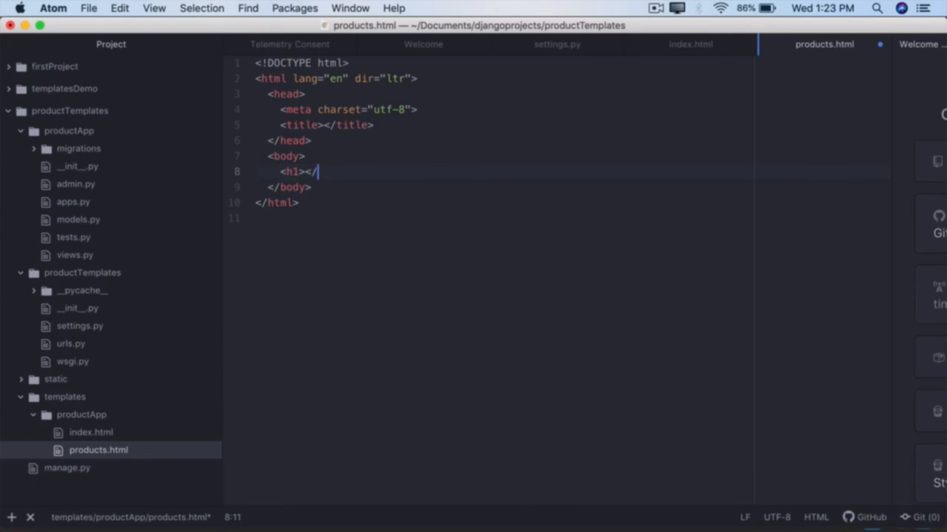
pyautogui.write('h1>')
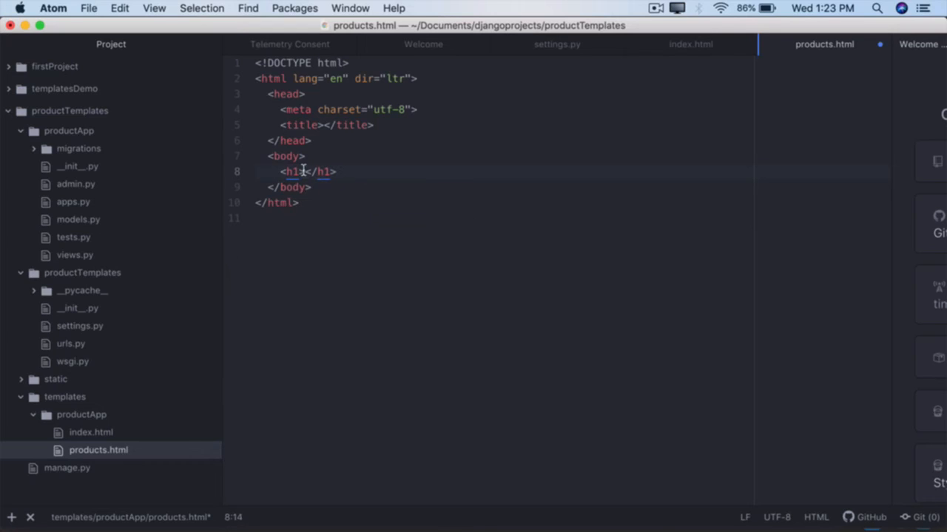
pyautogui.click(311, 172)
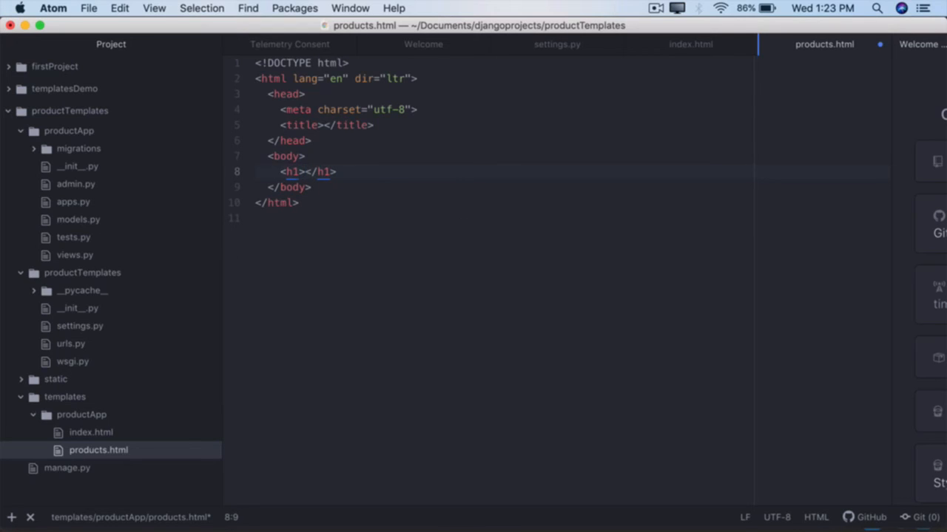
pyautogui.write('{{}}')
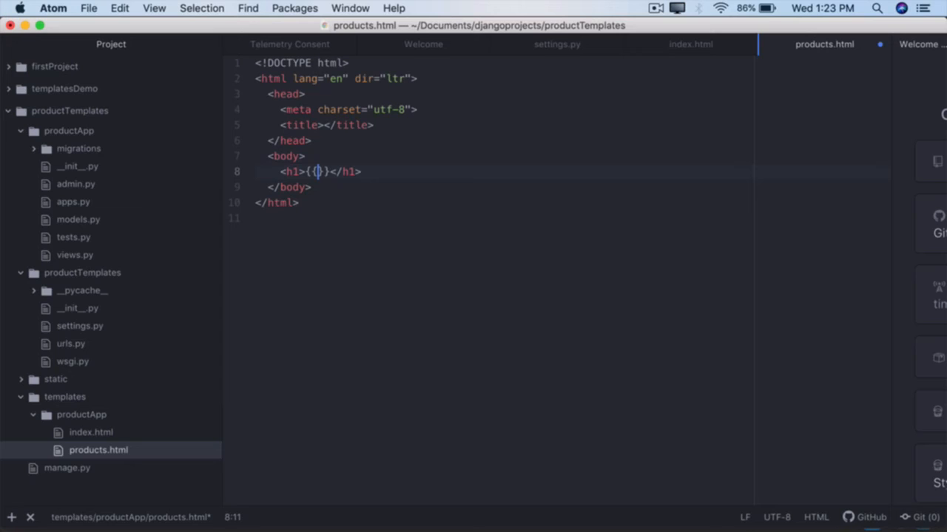
pyautogui.write('}')
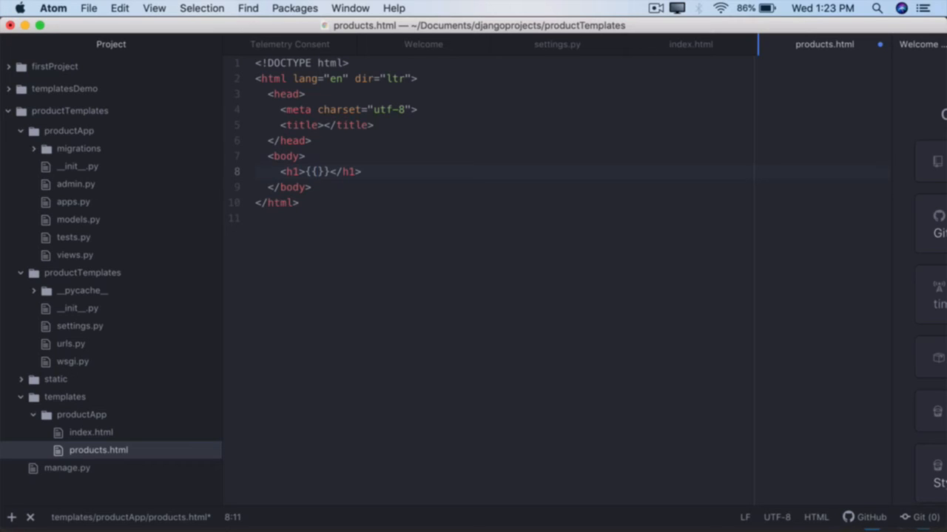
pyautogui.write('heading')
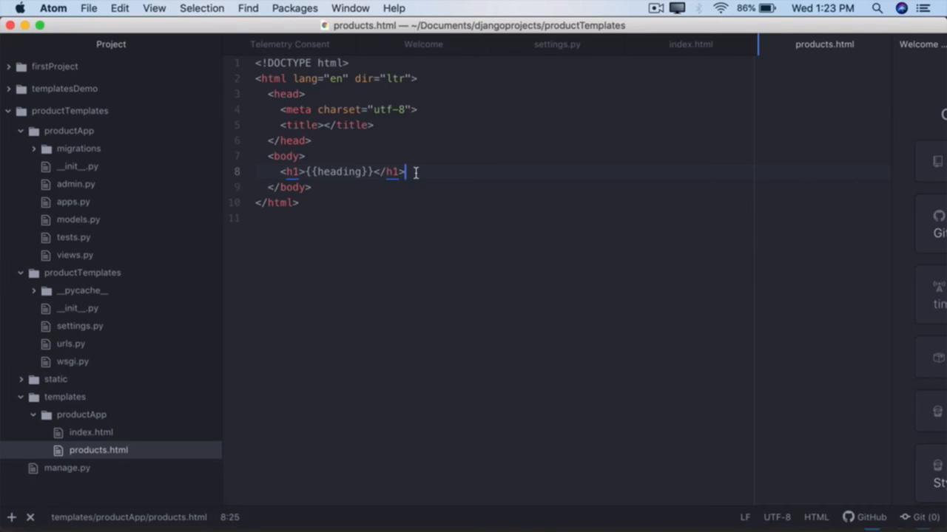
# Step: Start an unordered list below the heading
pyautogui.write('<')
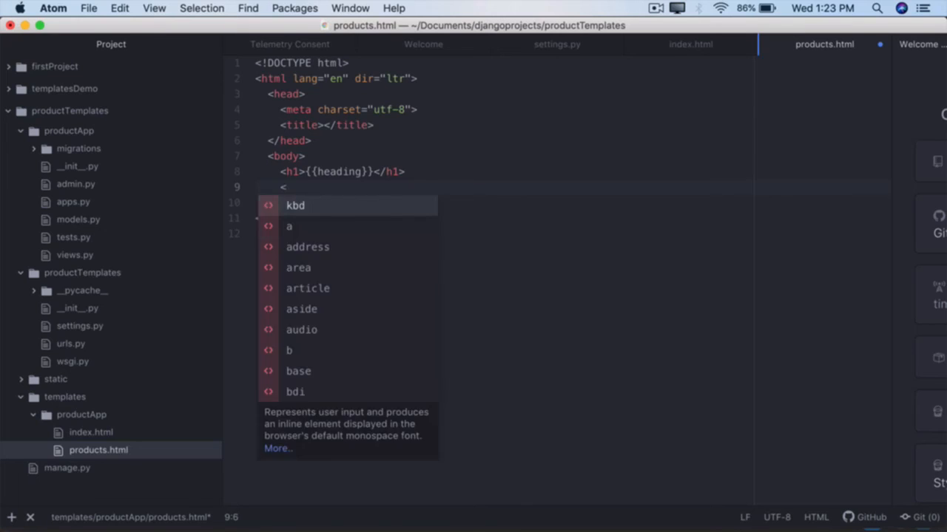
pyautogui.write('u')
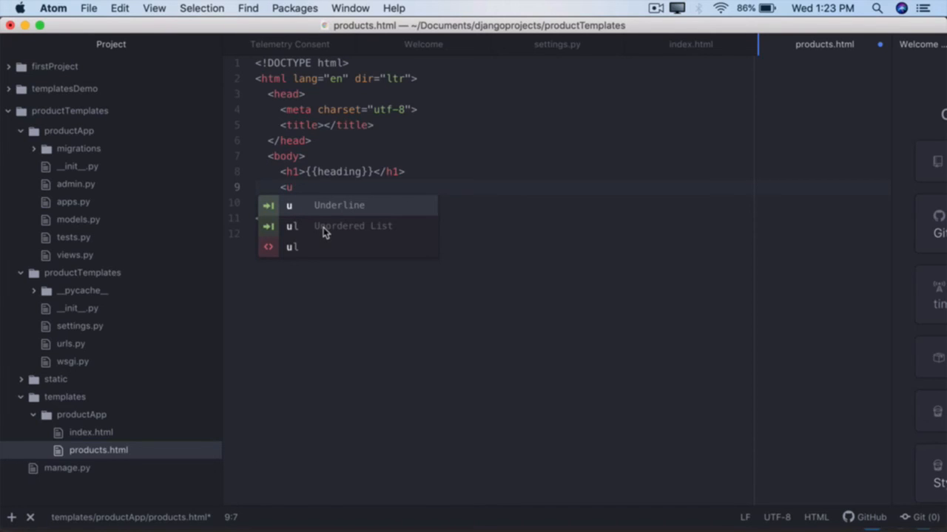
pyautogui.write('l>')
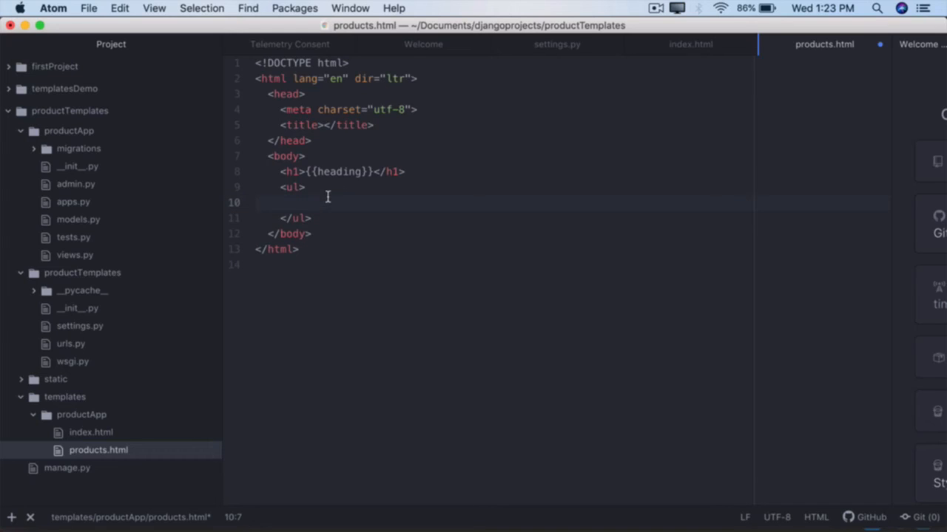
# Step: Fill the list with items {{product1}}, {{product2}} and {{product3}}
pyautogui.write('<')
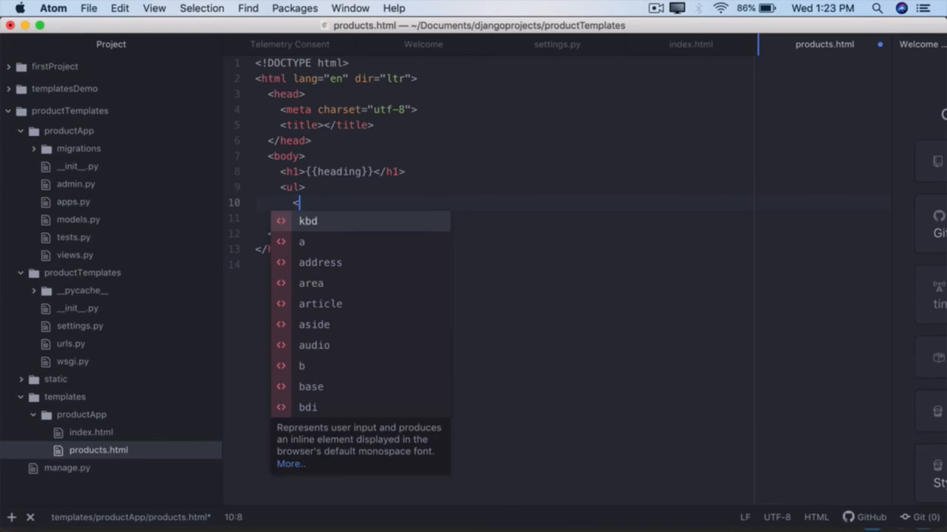
pyautogui.write('li></li>')
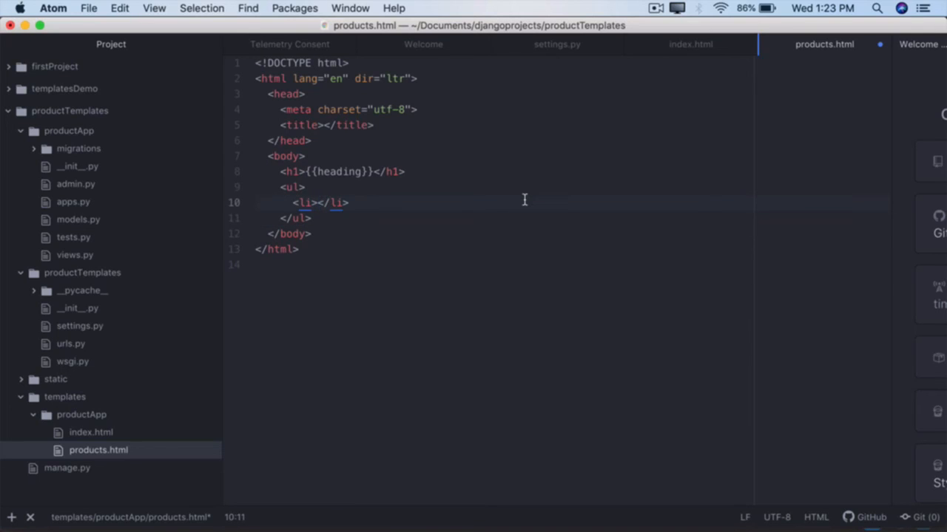
pyautogui.write('{{}}')
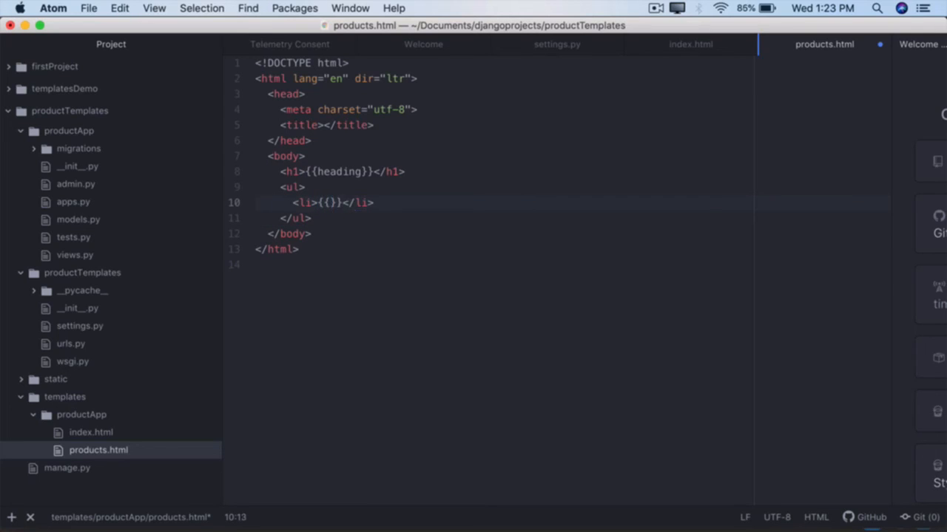
pyautogui.write('product1')
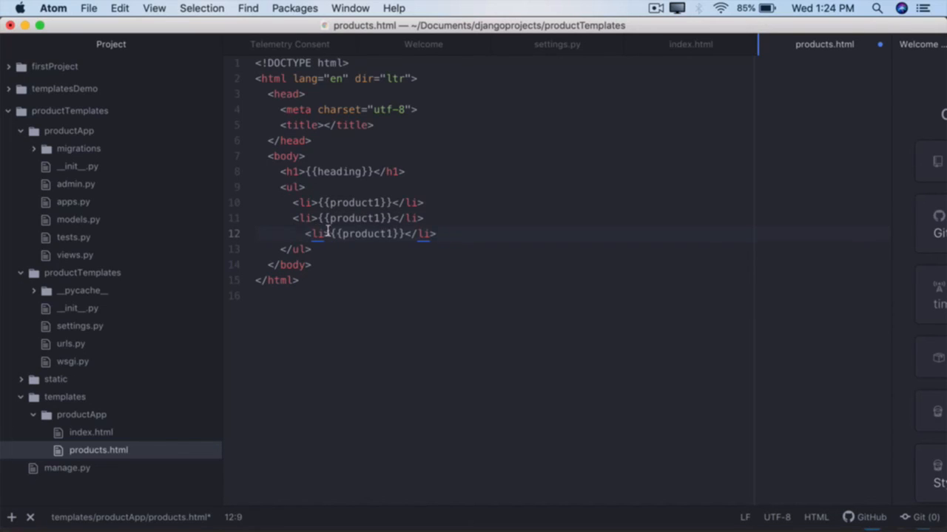
pyautogui.write('2')
pyautogui.write('3')
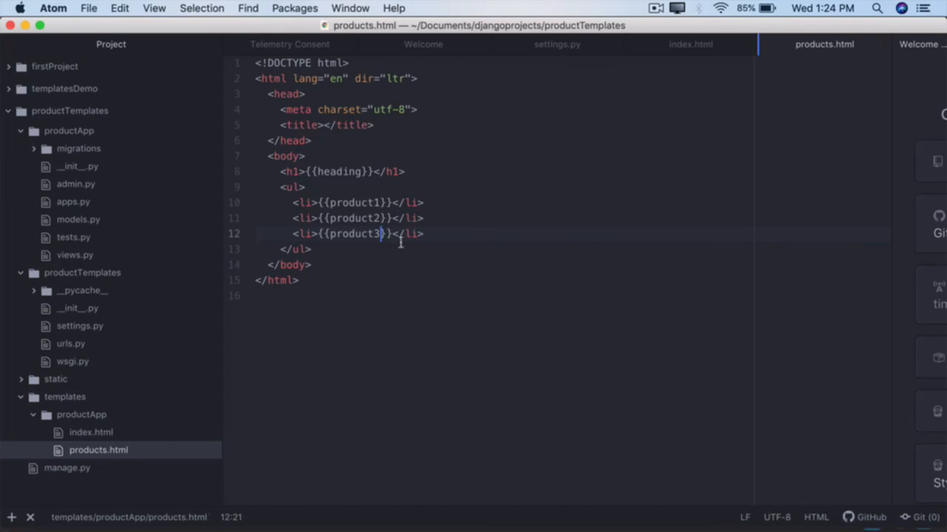
pyautogui.moveTo(275, 198)
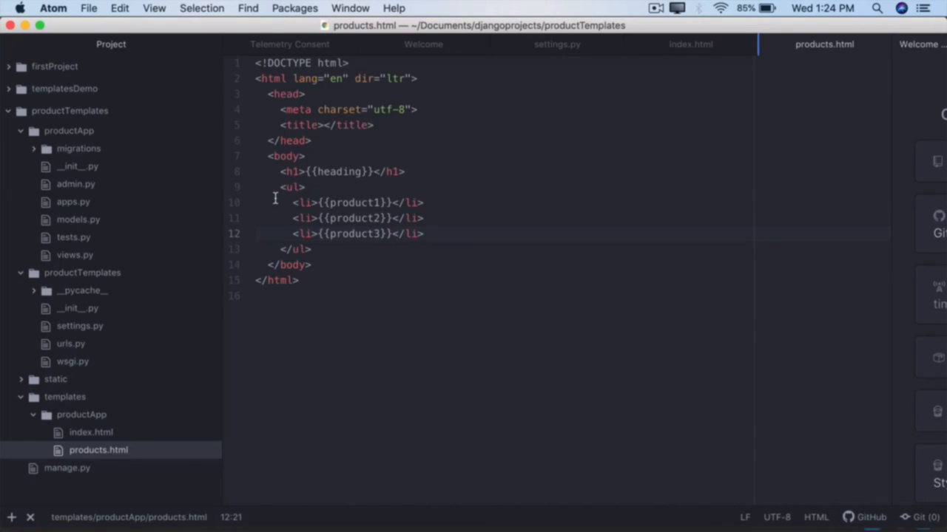
pyautogui.moveTo(292, 202); pyautogui.dragTo(281, 248)
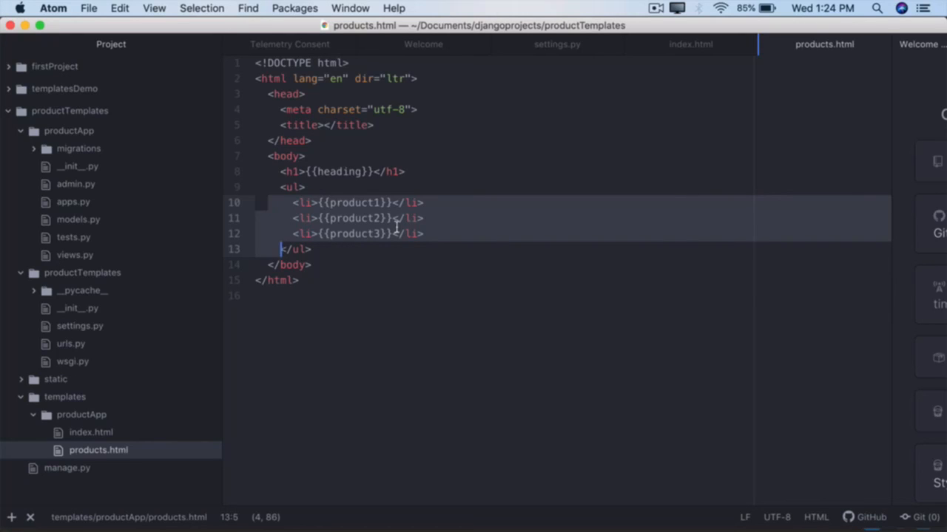
pyautogui.moveTo(473, 323)
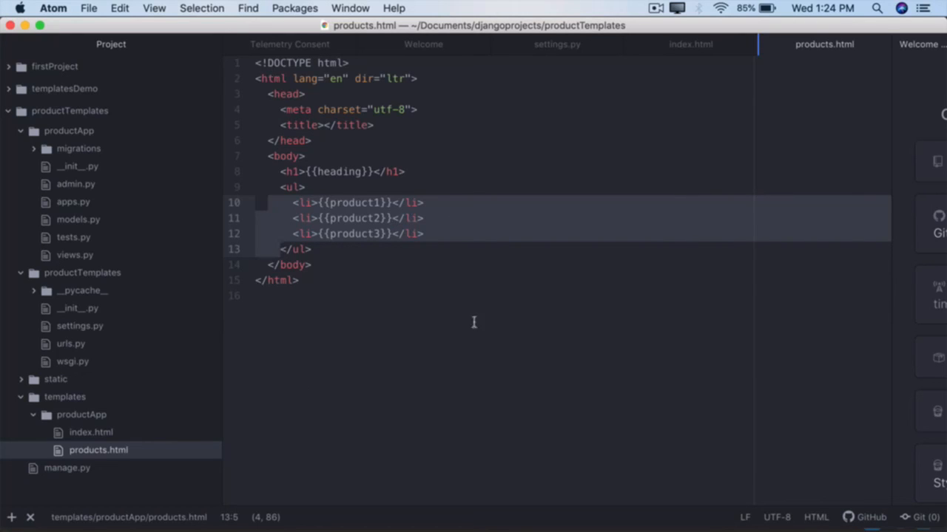
pyautogui.click(298, 279)
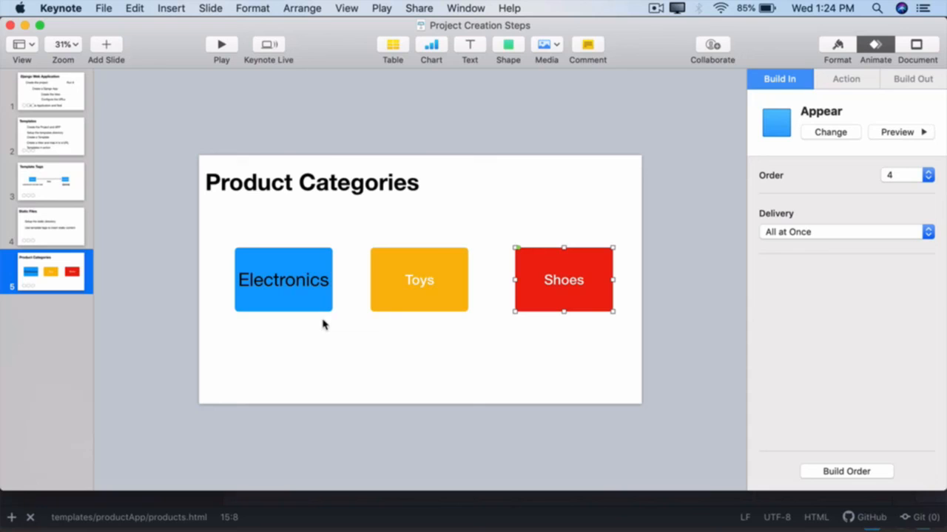
pyautogui.moveTo(512, 308)
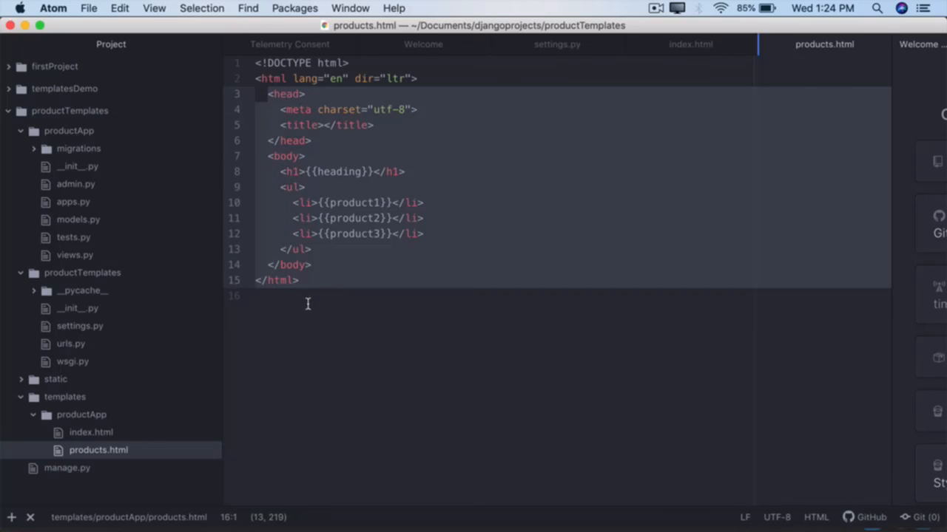
pyautogui.click(298, 279)
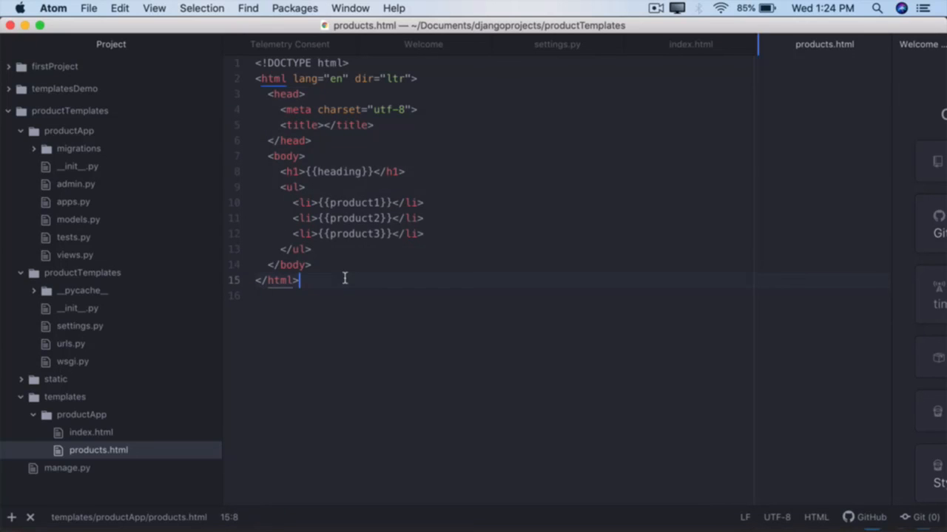
pyautogui.moveTo(394, 65)
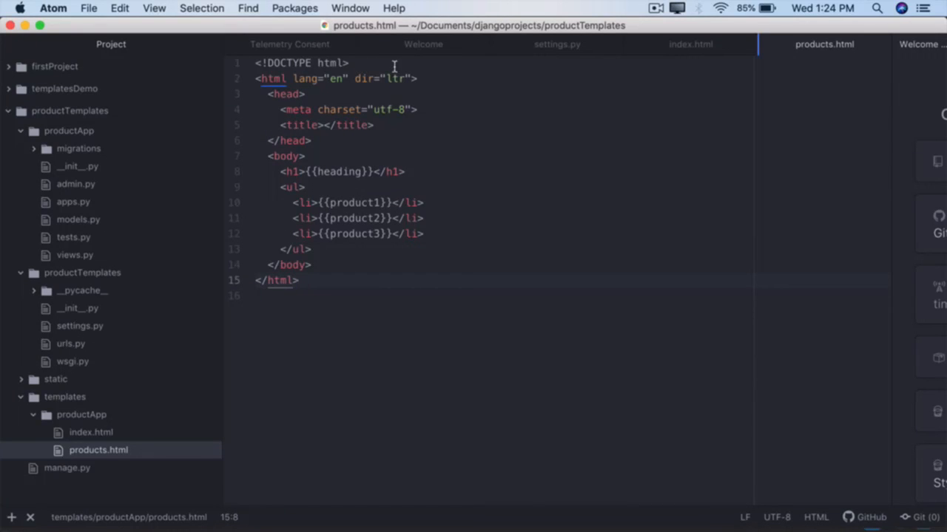
pyautogui.click(349, 62)
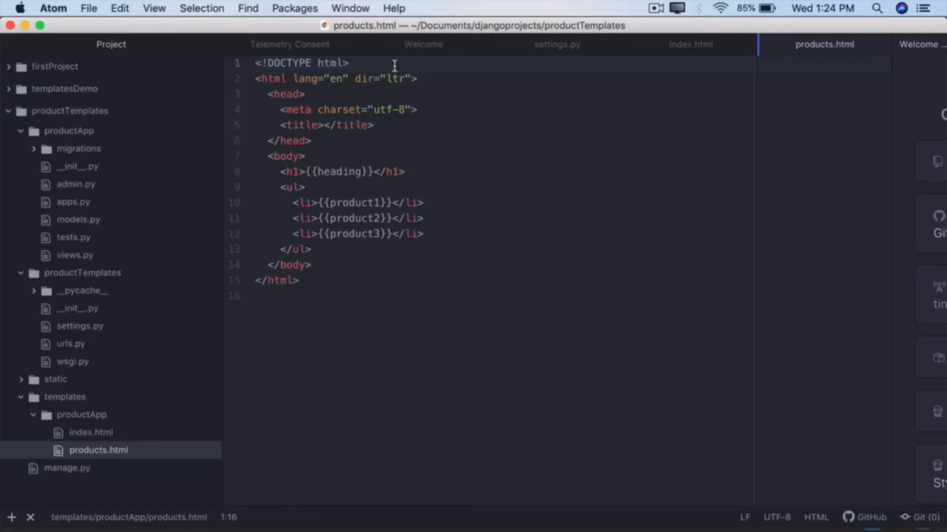
pyautogui.click(349, 63)
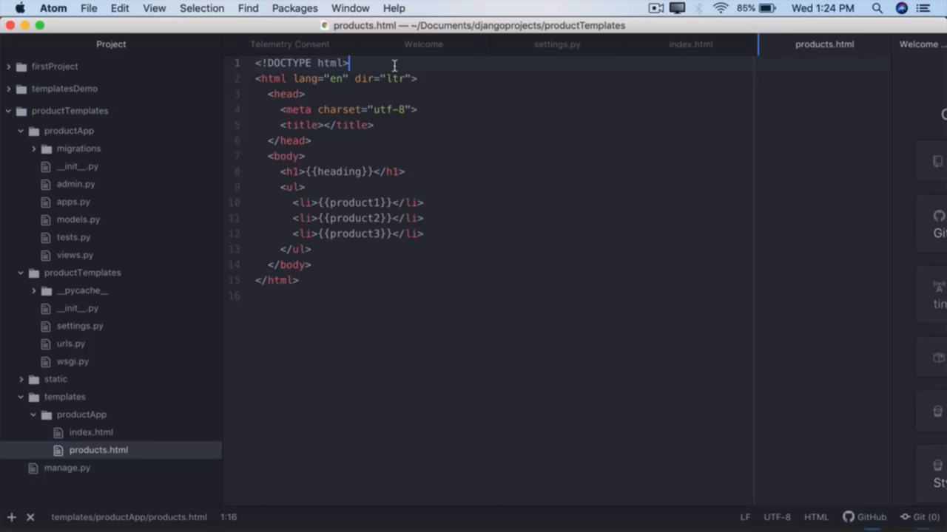
pyautogui.moveTo(465, 102)
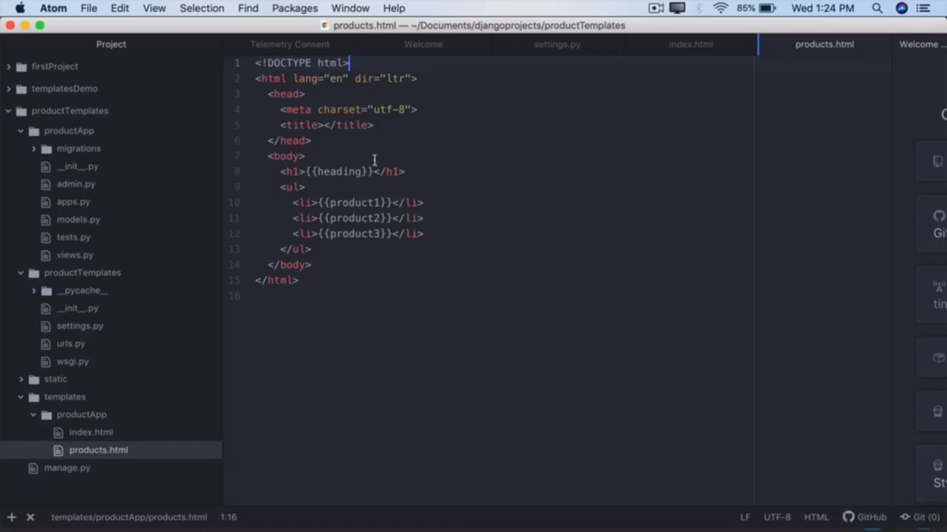
pyautogui.moveTo(381, 260)
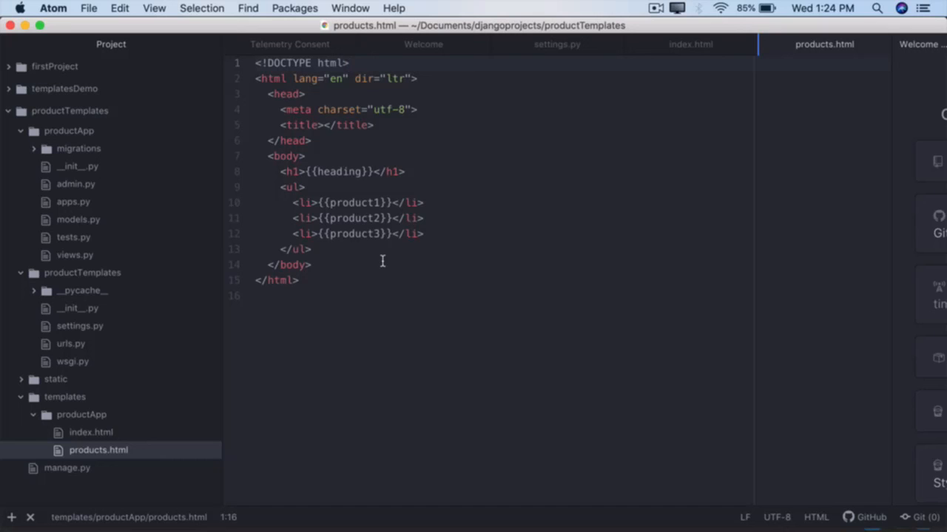